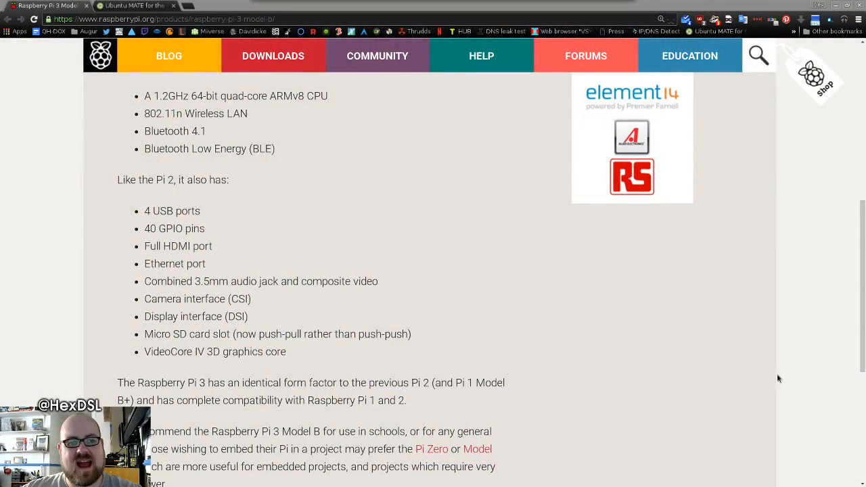
# Scroll up and down the current page to look over its contents
pyautogui.scroll(3)
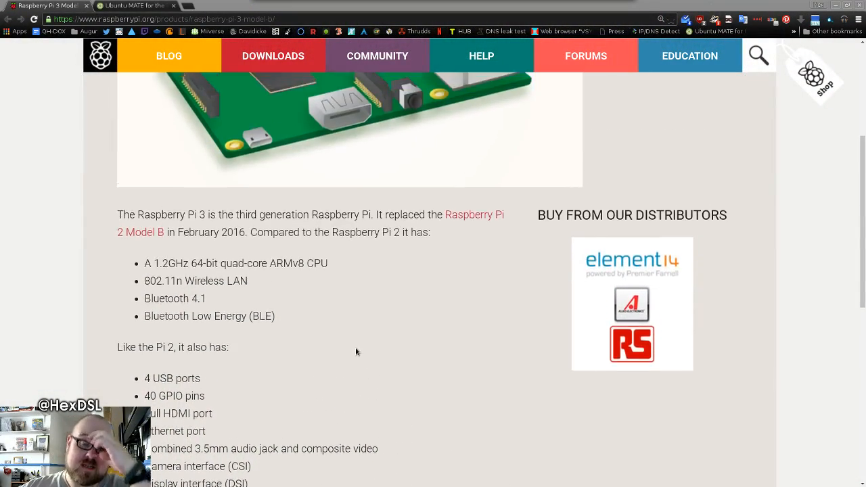
pyautogui.scroll(3)
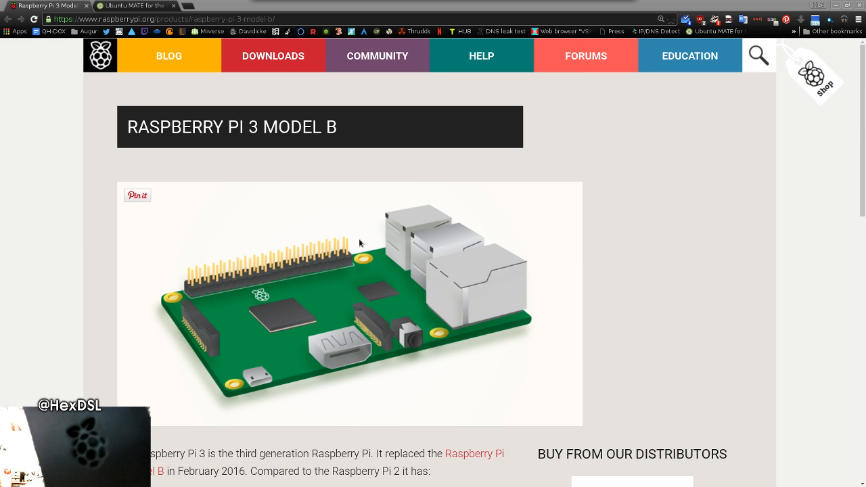
pyautogui.moveTo(371, 238)
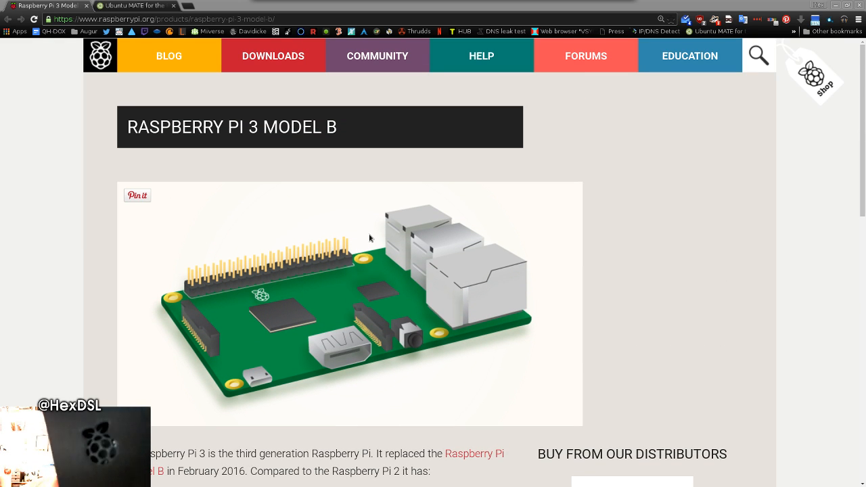
pyautogui.moveTo(373, 224)
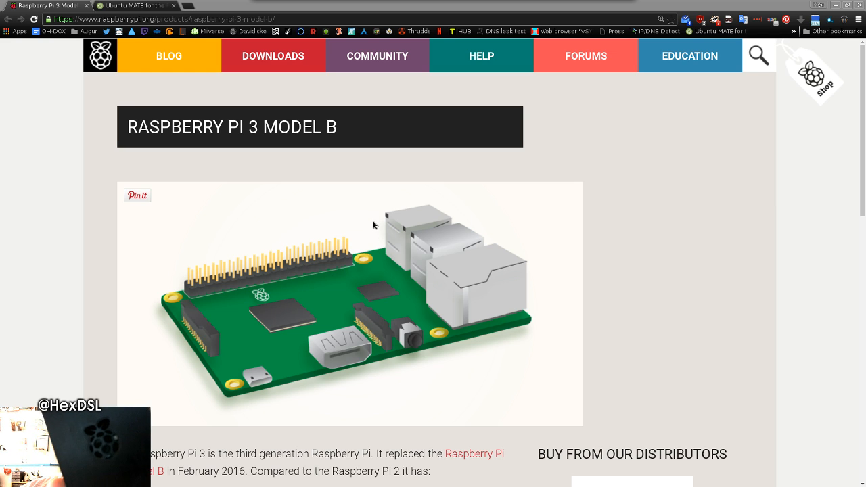
pyautogui.moveTo(387, 366)
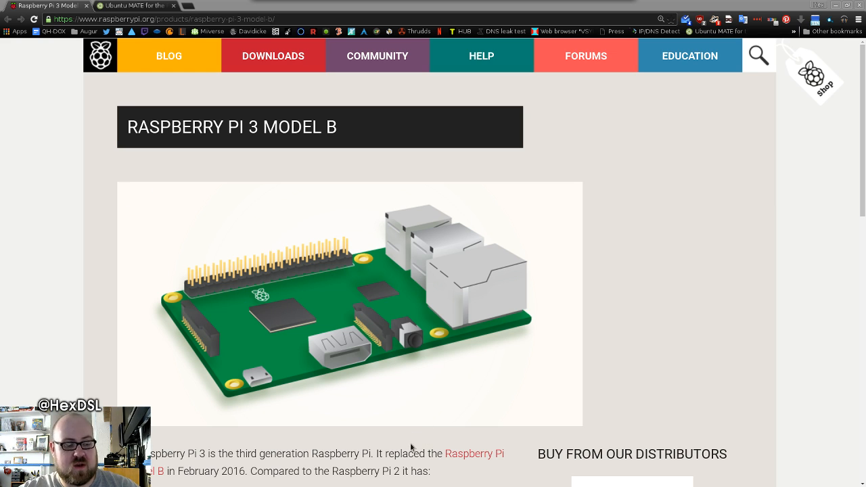
pyautogui.scroll(-3)
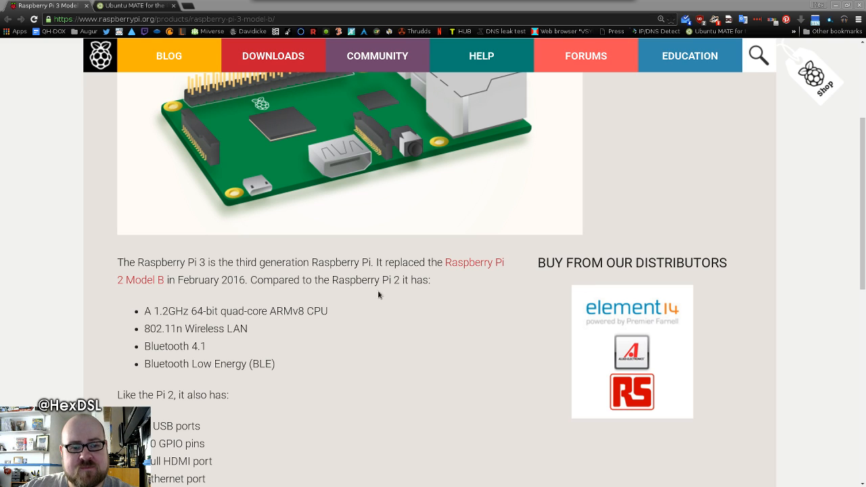
pyautogui.moveTo(387, 362)
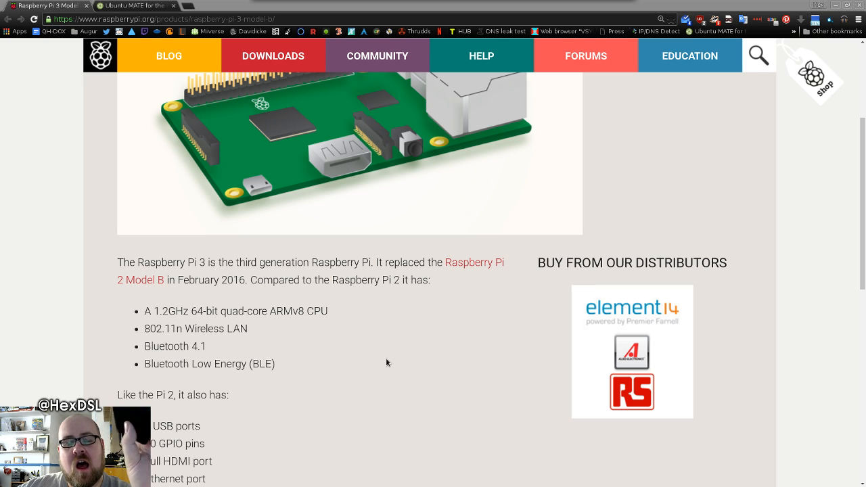
pyautogui.moveTo(383, 349)
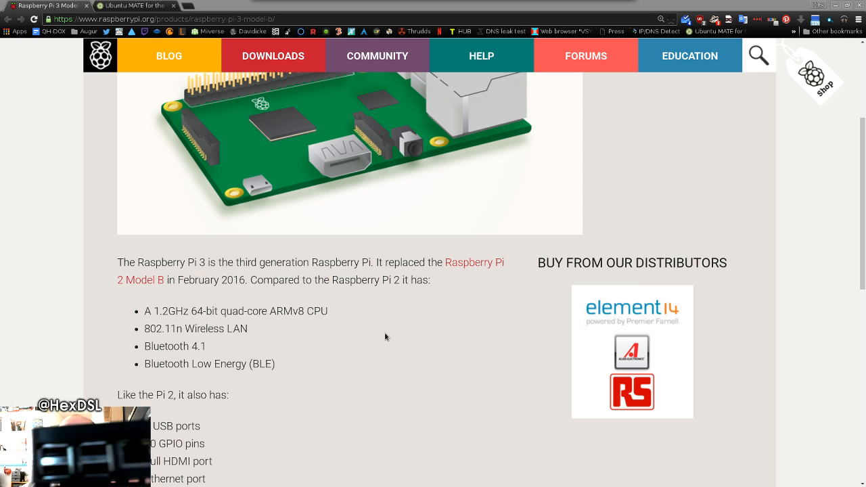
pyautogui.moveTo(390, 339)
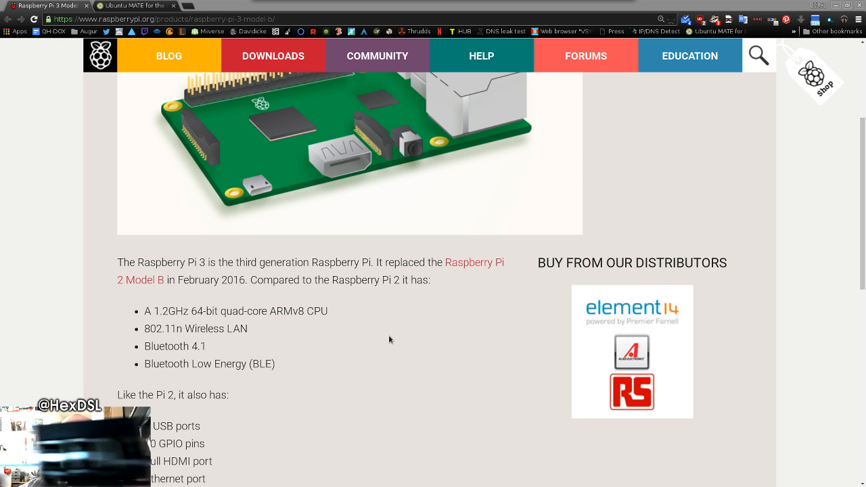
pyautogui.moveTo(401, 335)
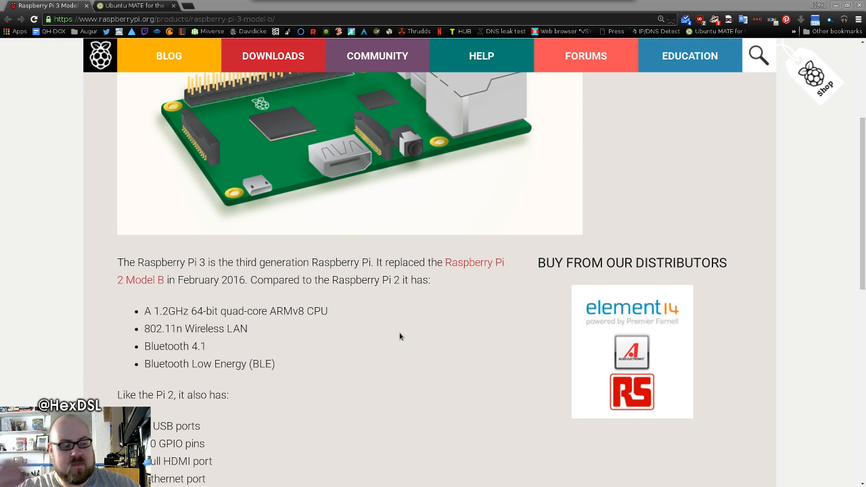
pyautogui.moveTo(478, 309)
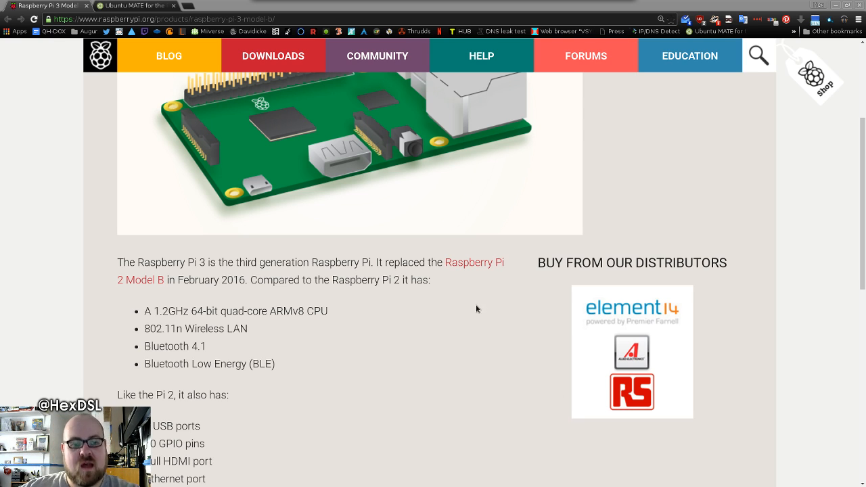
pyautogui.scroll(-3)
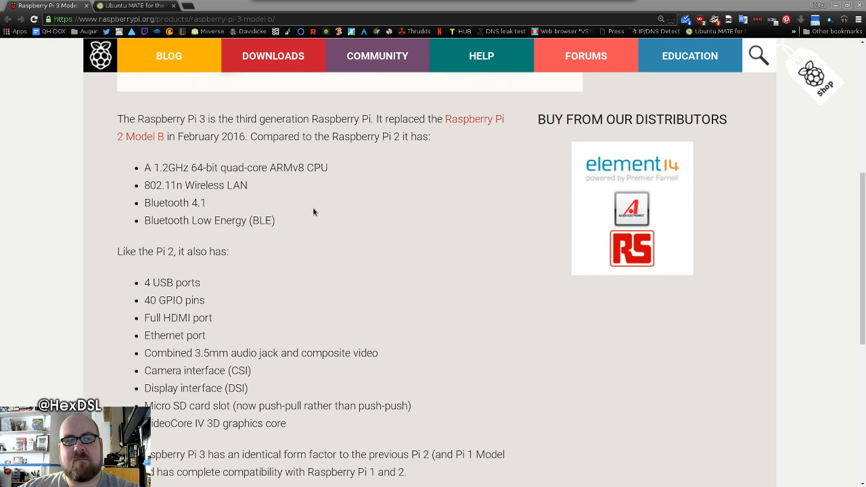
pyautogui.scroll(-3)
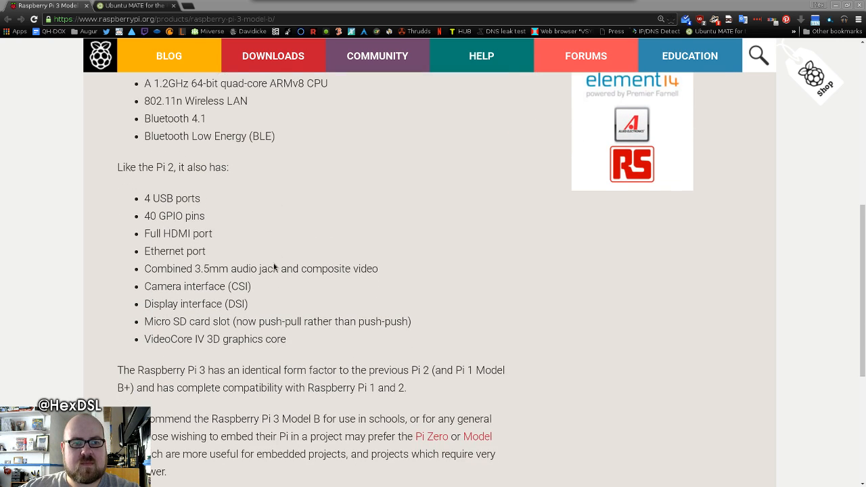
pyautogui.scroll(-3)
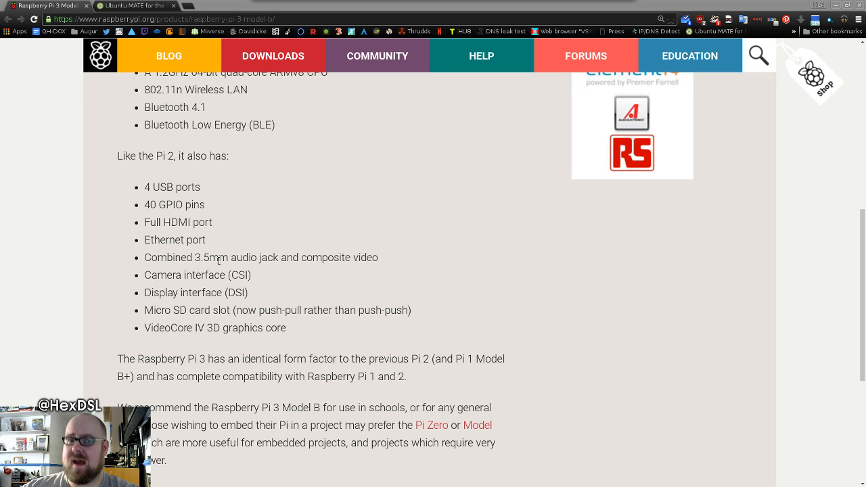
pyautogui.moveTo(179, 323)
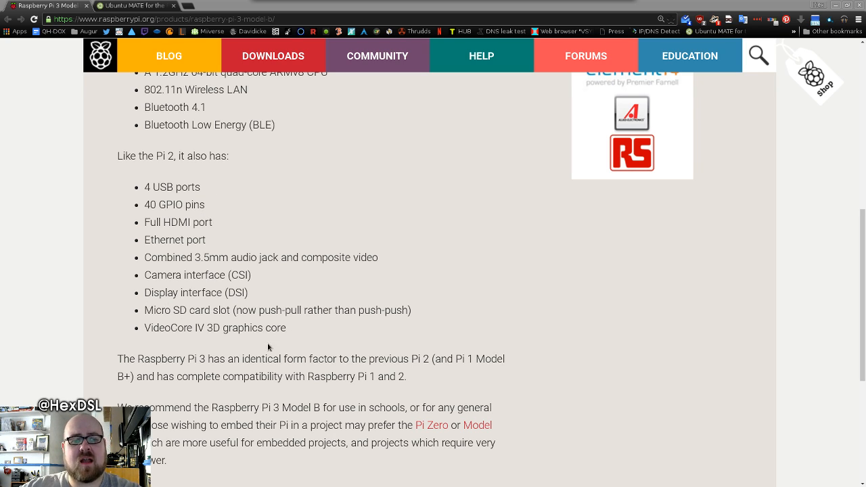
pyautogui.moveTo(198, 347)
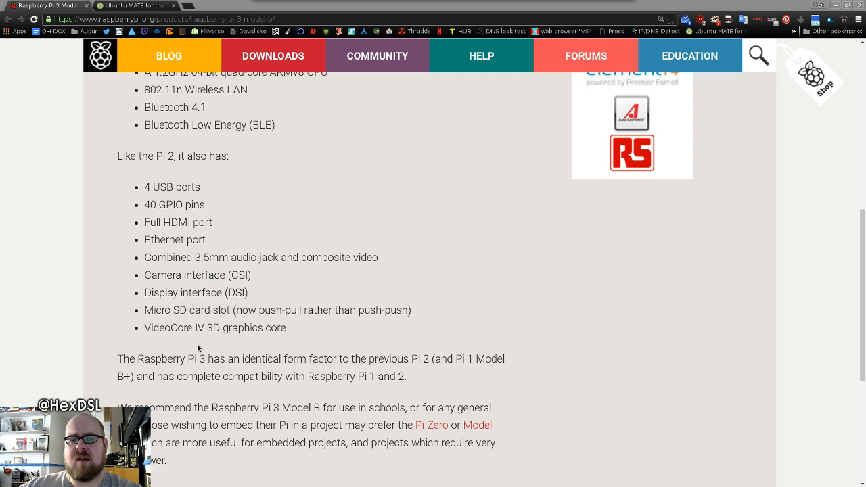
pyautogui.moveTo(487, 376)
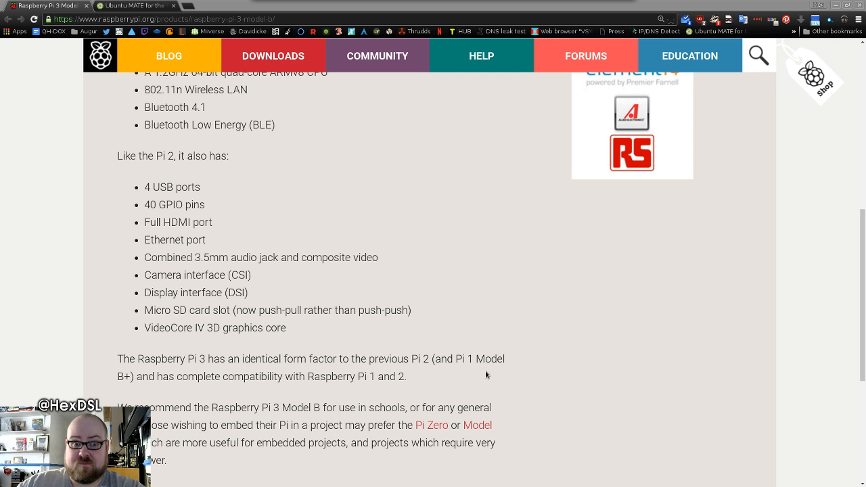
pyautogui.moveTo(401, 245)
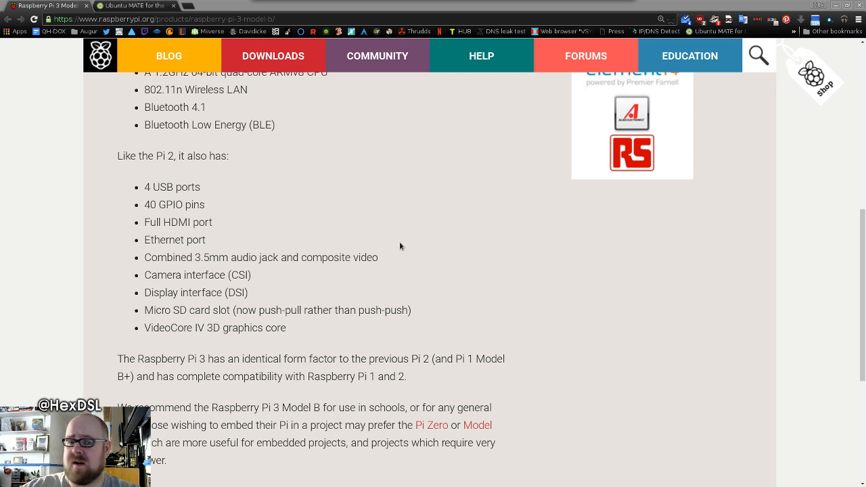
pyautogui.scroll(3)
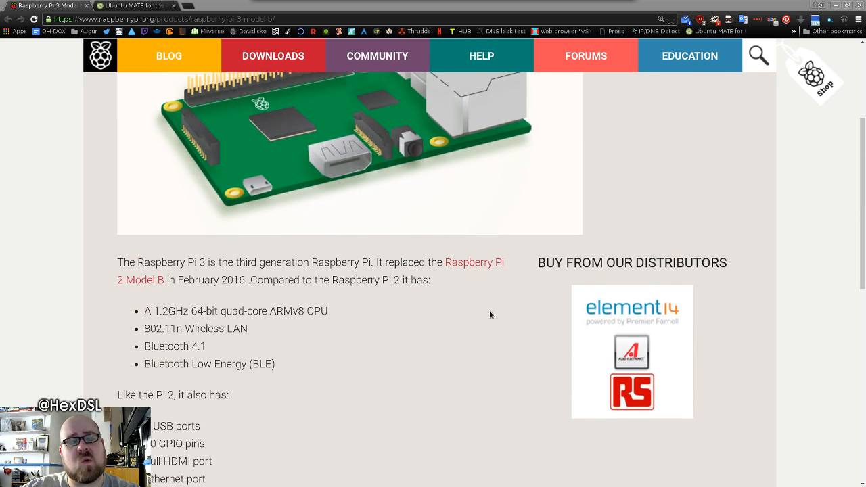
pyautogui.scroll(3)
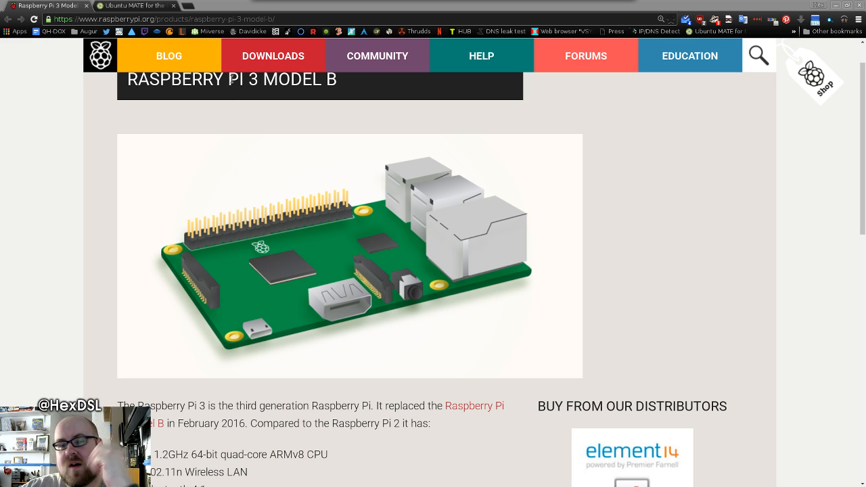
# Switch to the Ubuntu MATE Raspberry Pi tab and highlight the WiFi and Bluetooth sentence
pyautogui.click(136, 6)
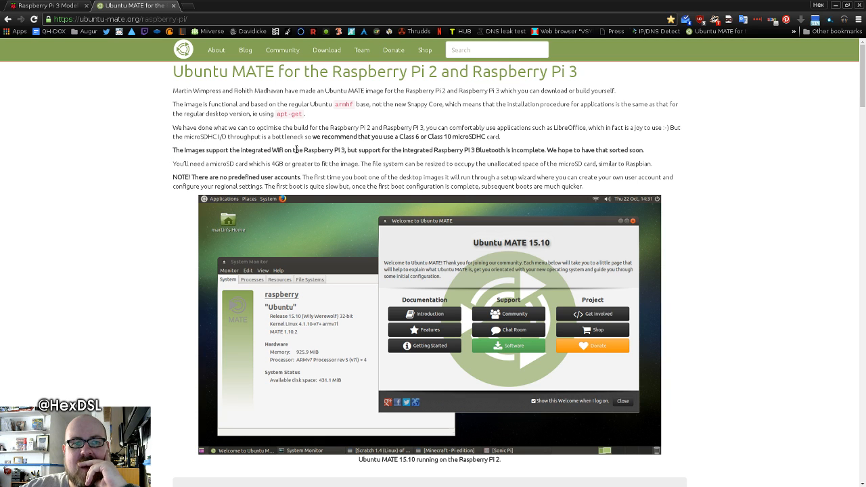
pyautogui.moveTo(174, 149); pyautogui.dragTo(582, 148)
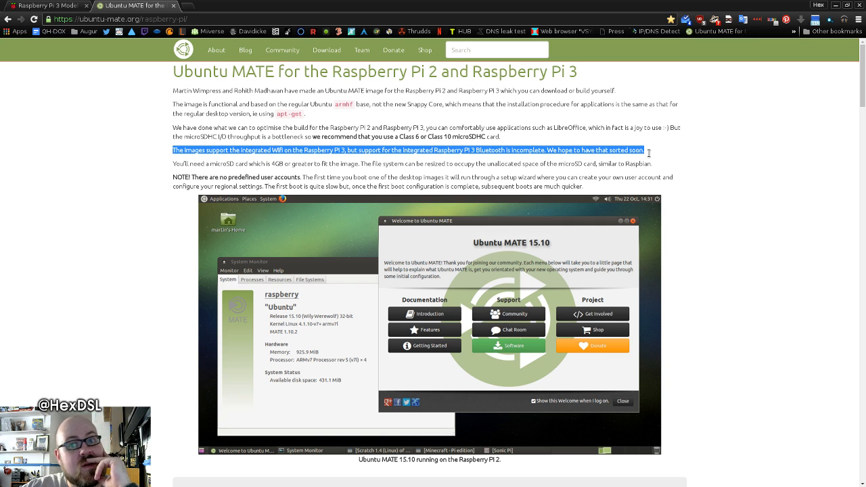
pyautogui.moveTo(698, 134)
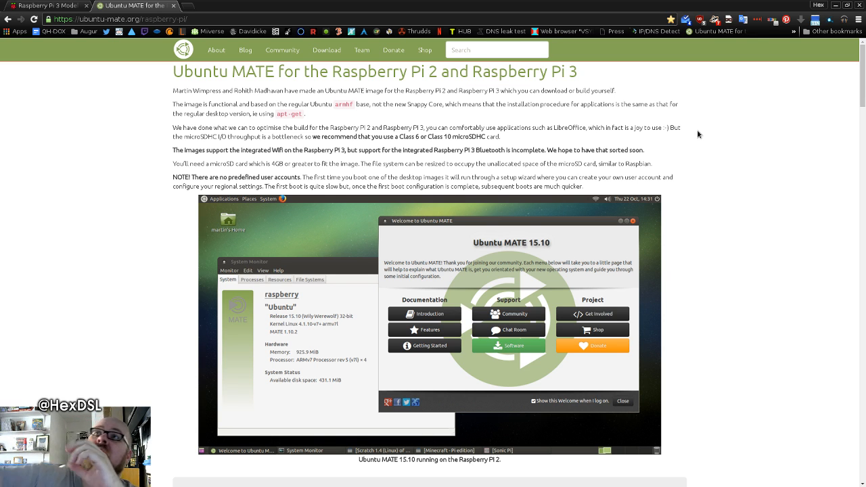
# Scroll past the ddrescue microSDHC commands to the GNOME Disks section and its video
pyautogui.scroll(-3)
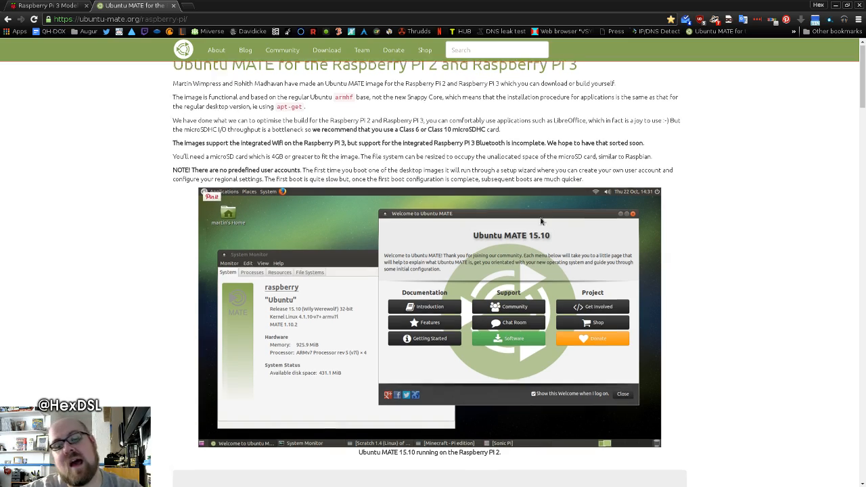
pyautogui.scroll(-3)
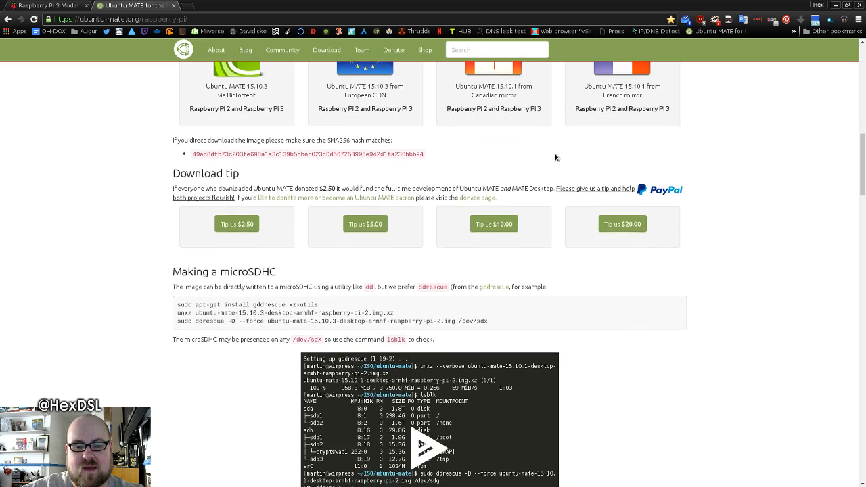
pyautogui.scroll(-3)
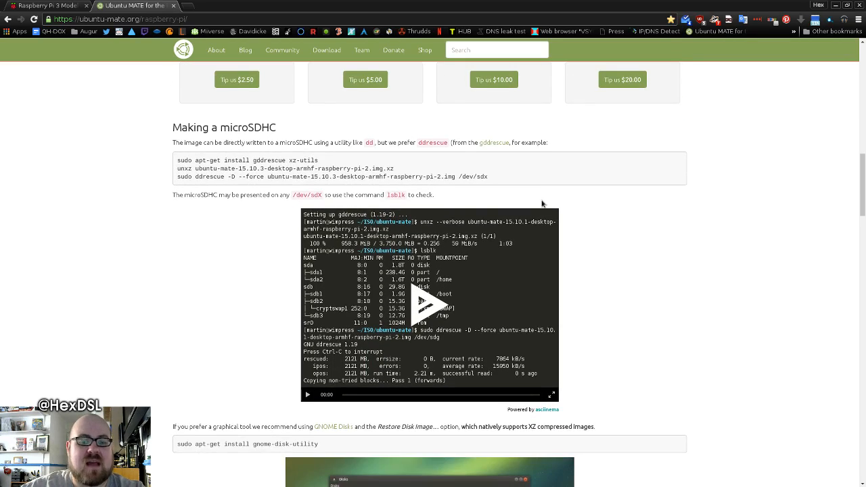
pyautogui.scroll(-3)
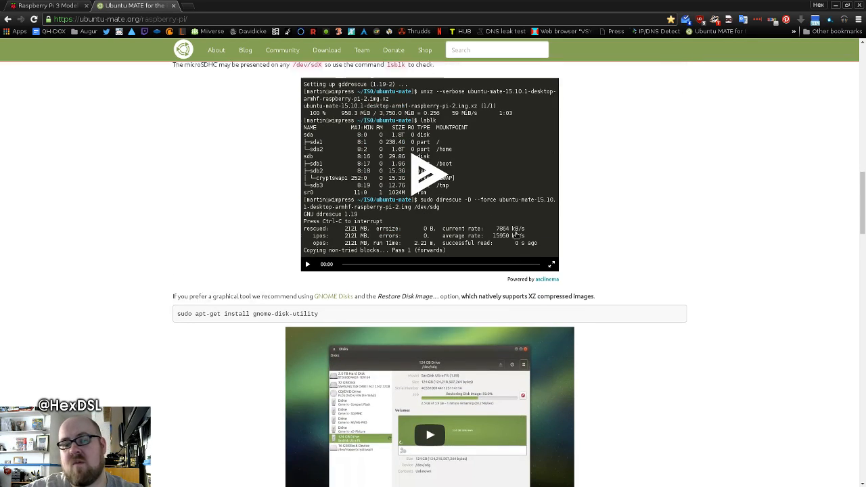
pyautogui.scroll(-3)
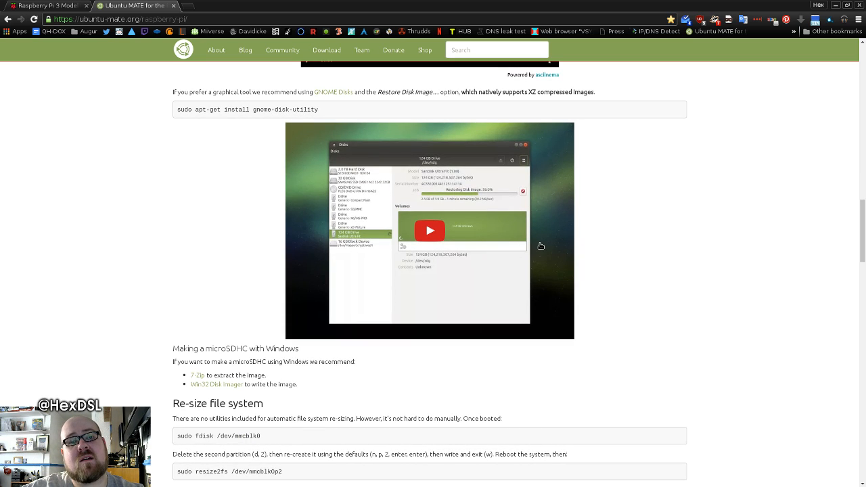
pyautogui.moveTo(625, 229)
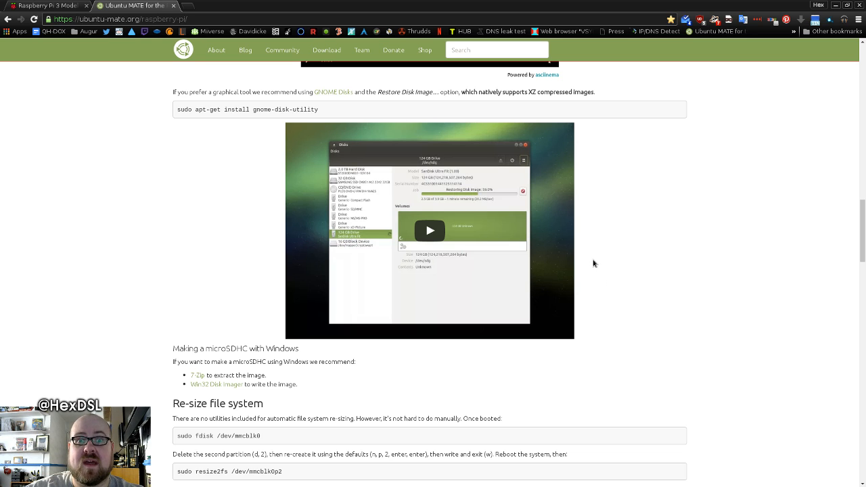
# Scroll through Re-size file system, X11, hardware video, audio and Credits down to Changes
pyautogui.scroll(-3)
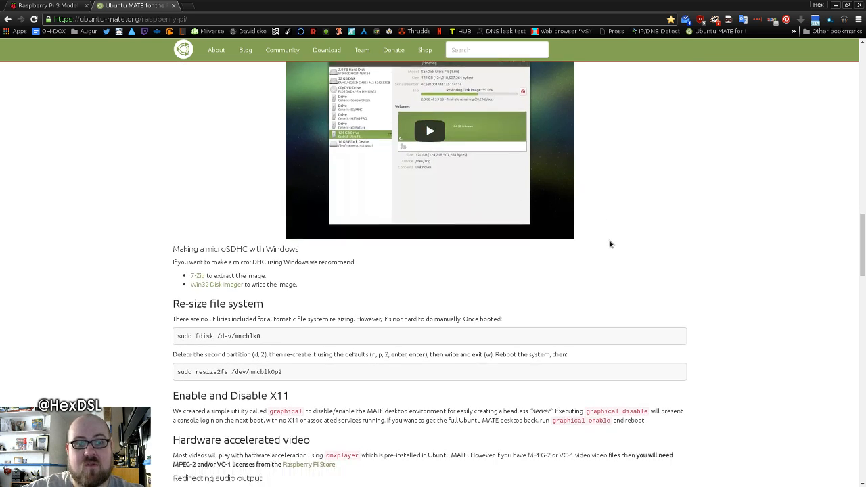
pyautogui.scroll(-3)
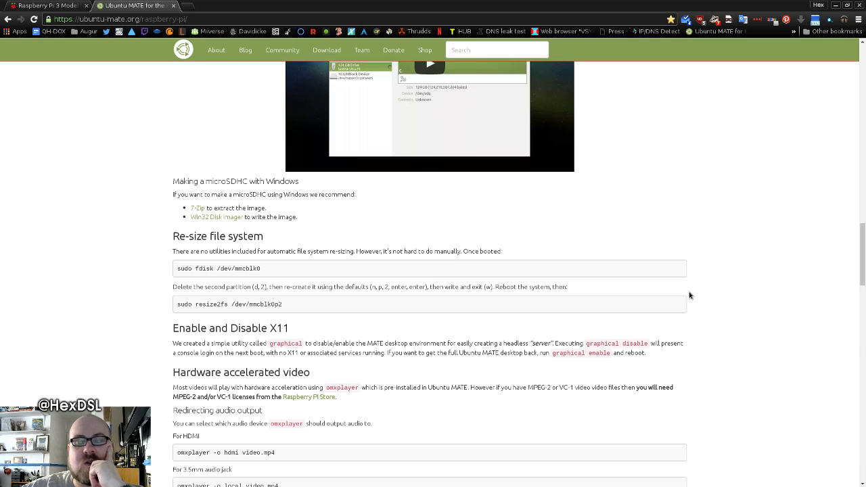
pyautogui.moveTo(790, 309)
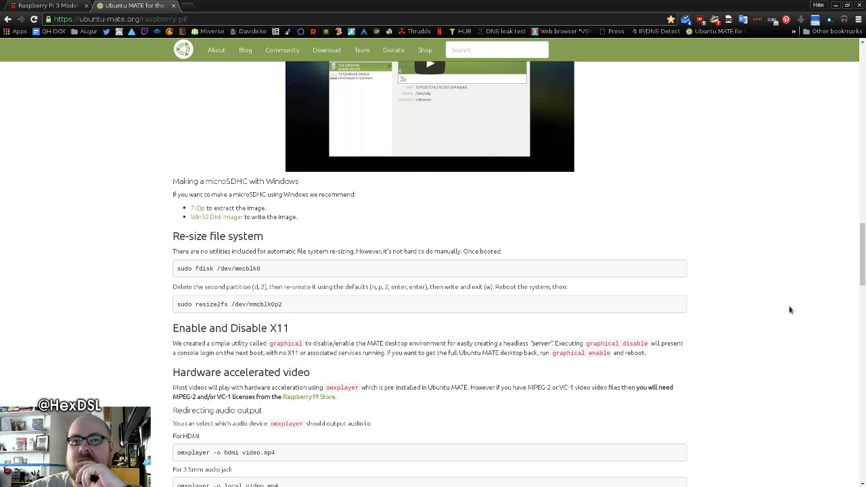
pyautogui.moveTo(322, 295)
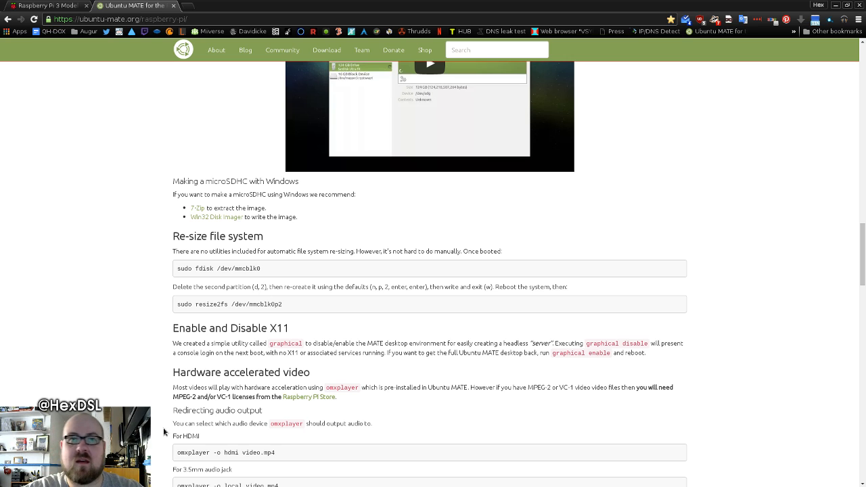
pyautogui.moveTo(3, 325)
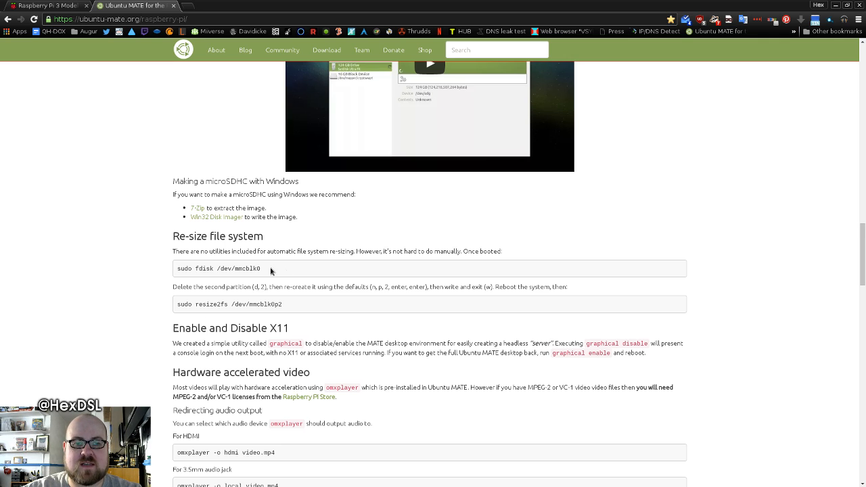
pyautogui.scroll(-3)
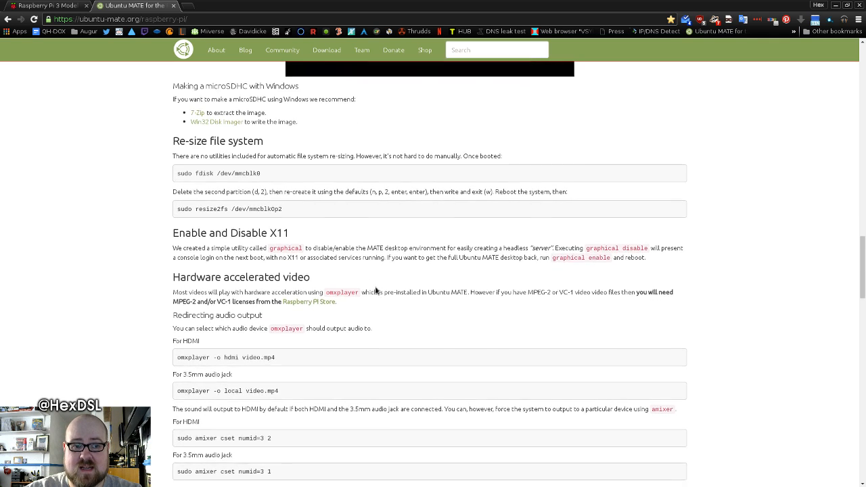
pyautogui.scroll(-3)
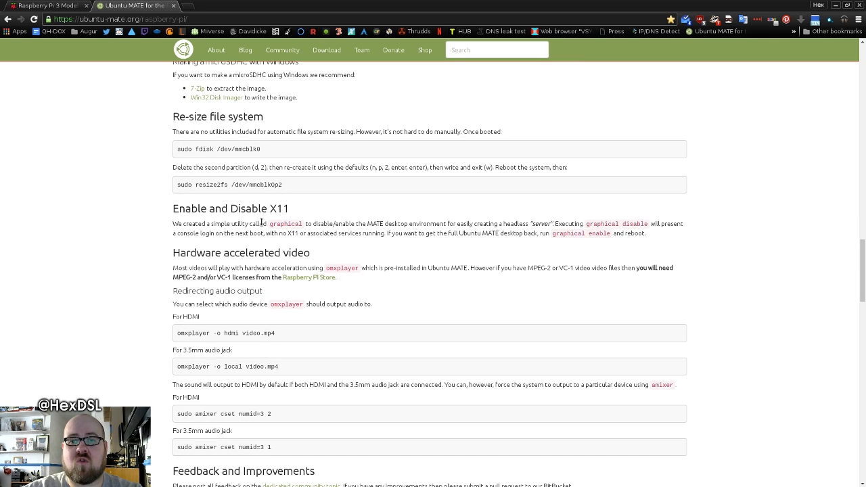
pyautogui.moveTo(669, 256)
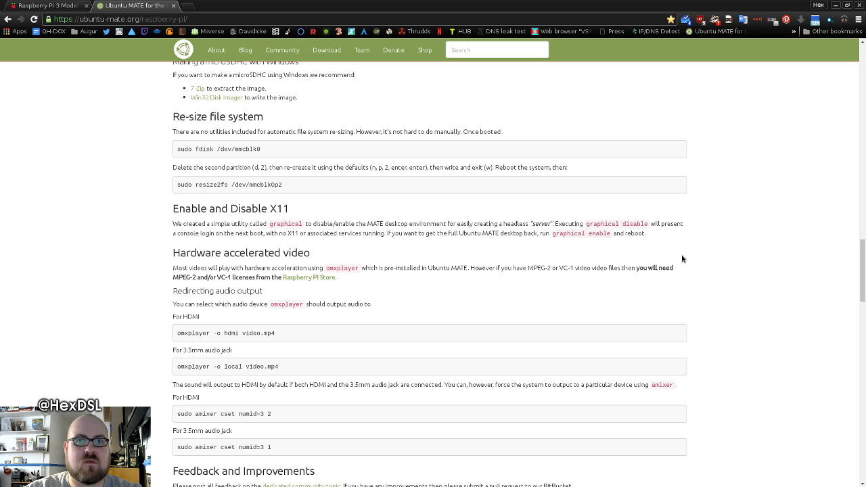
pyautogui.moveTo(431, 253)
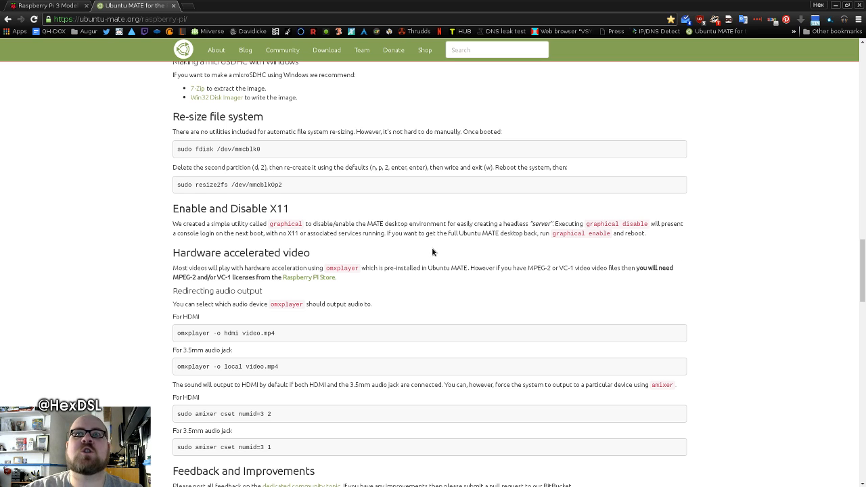
pyautogui.scroll(-3)
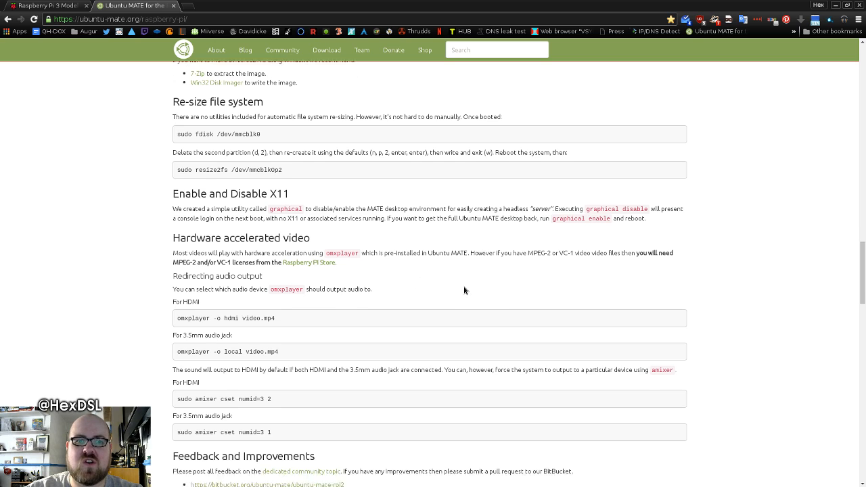
pyautogui.scroll(-3)
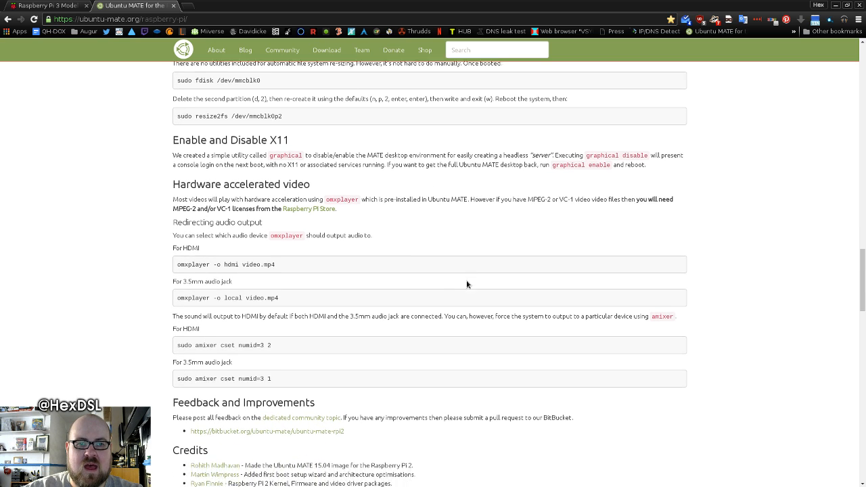
pyautogui.scroll(-3)
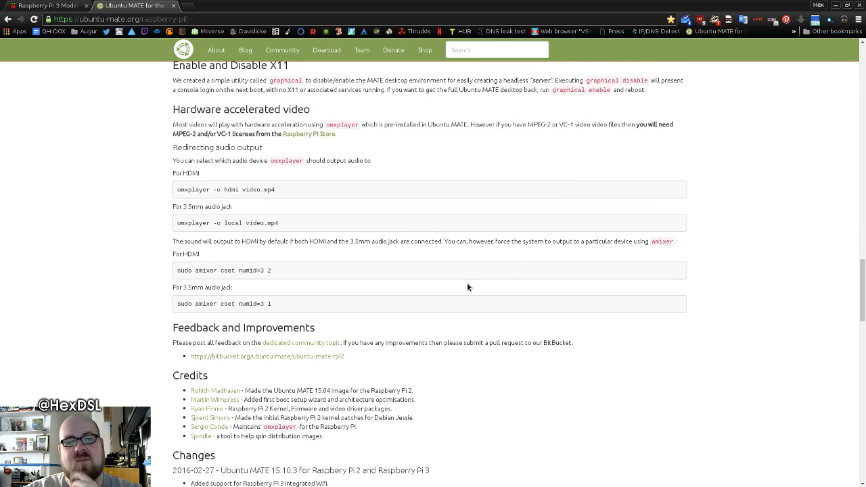
pyautogui.scroll(-3)
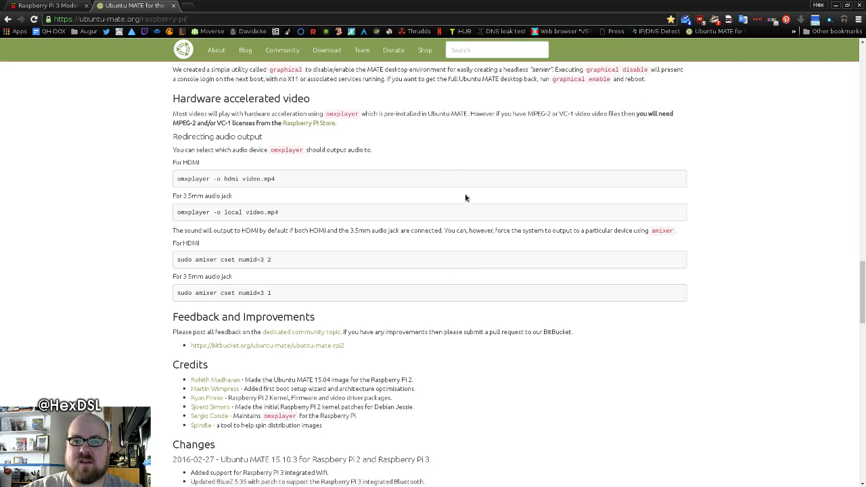
pyautogui.scroll(-3)
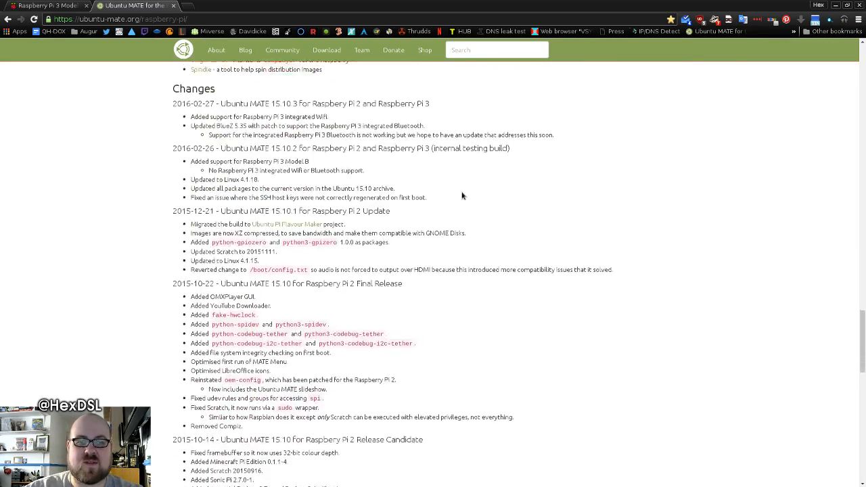
pyautogui.scroll(-3)
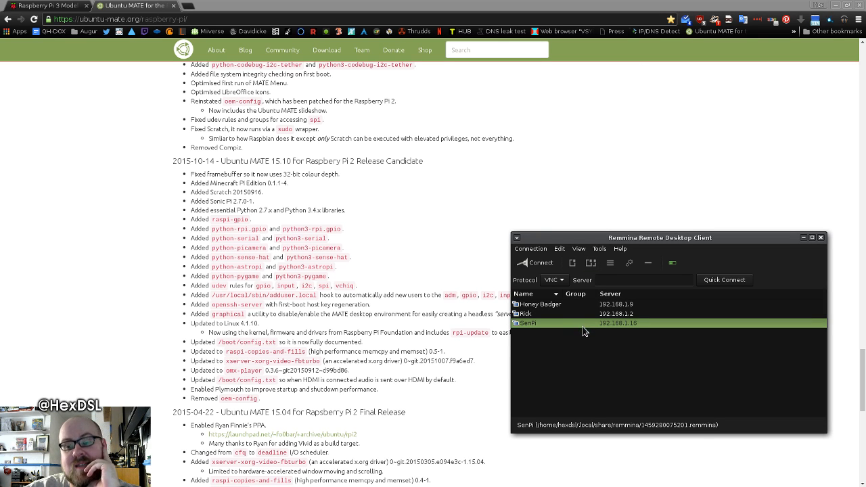
# Connect to the Pi's saved VNC connection from Remmina's list
pyautogui.doubleClick(543, 322)
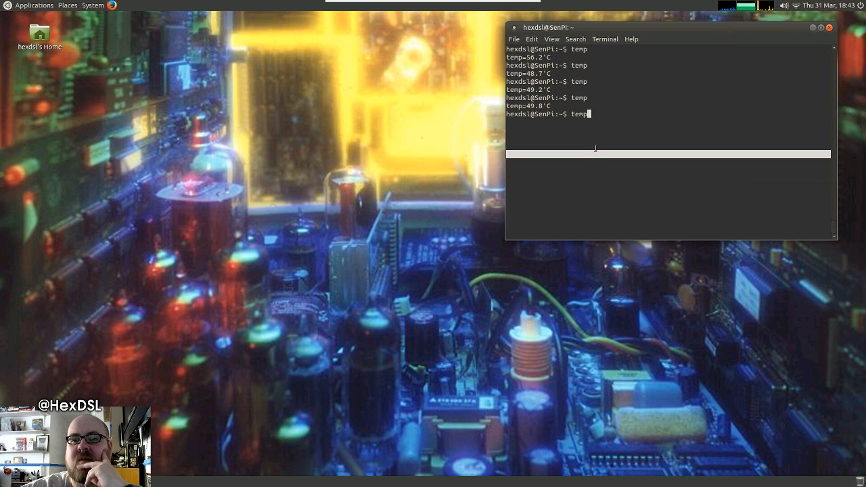
# Run the temp command for a 50.8'C reading, then move the terminal down the desktop
pyautogui.press('Return')
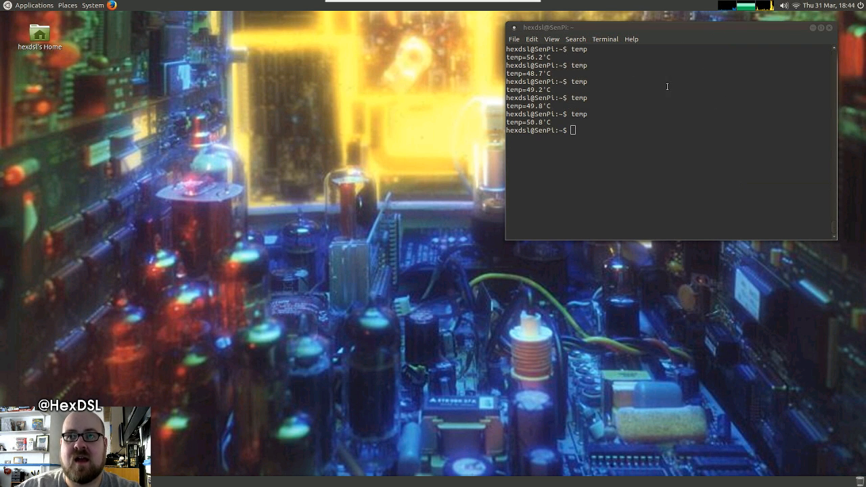
pyautogui.moveTo(401, 209)
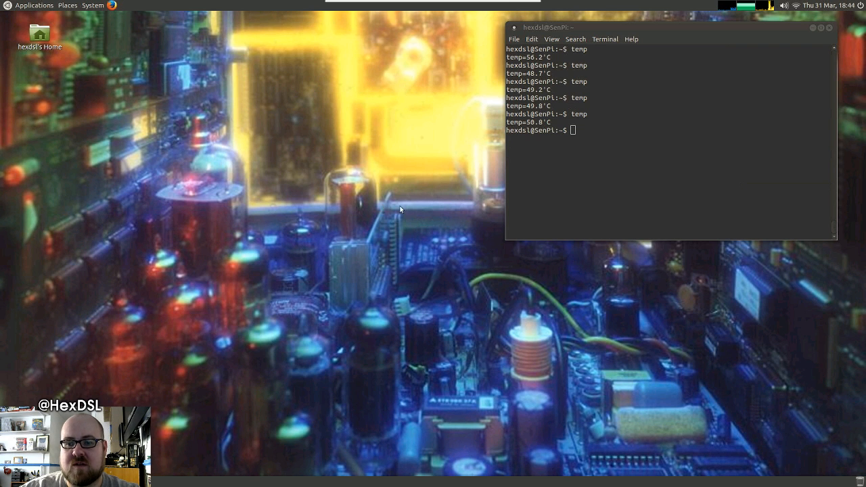
pyautogui.moveTo(654, 264)
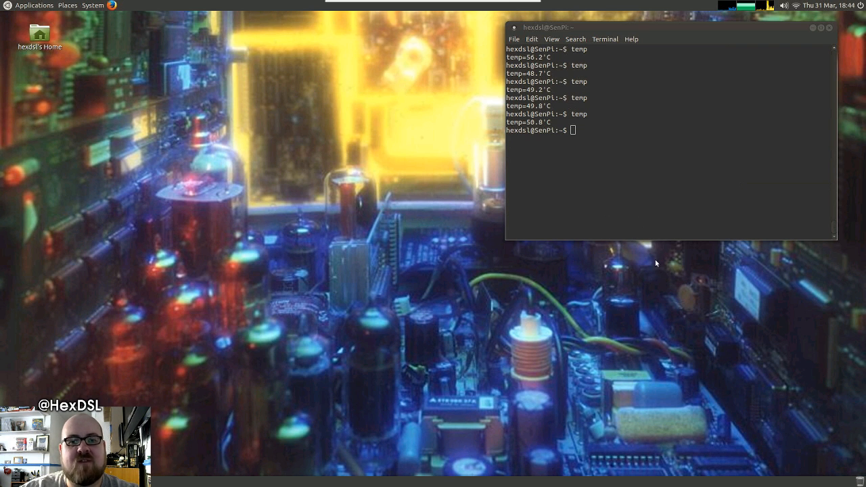
pyautogui.moveTo(288, 474)
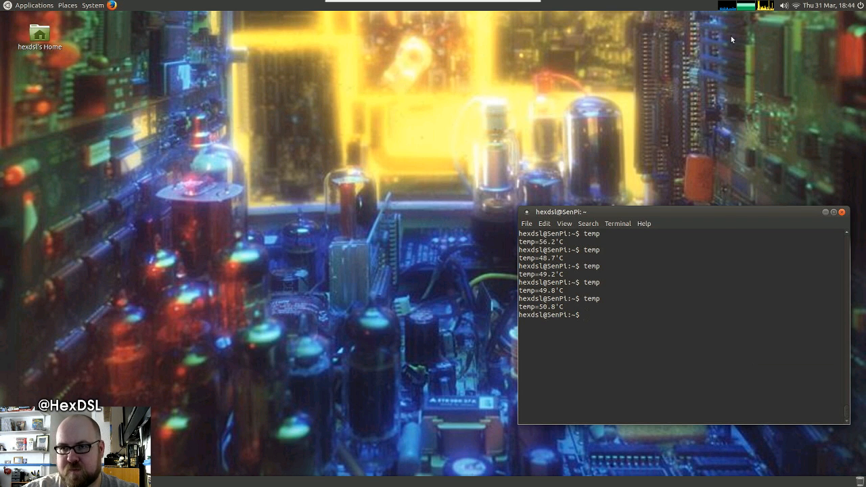
pyautogui.click(782, 6)
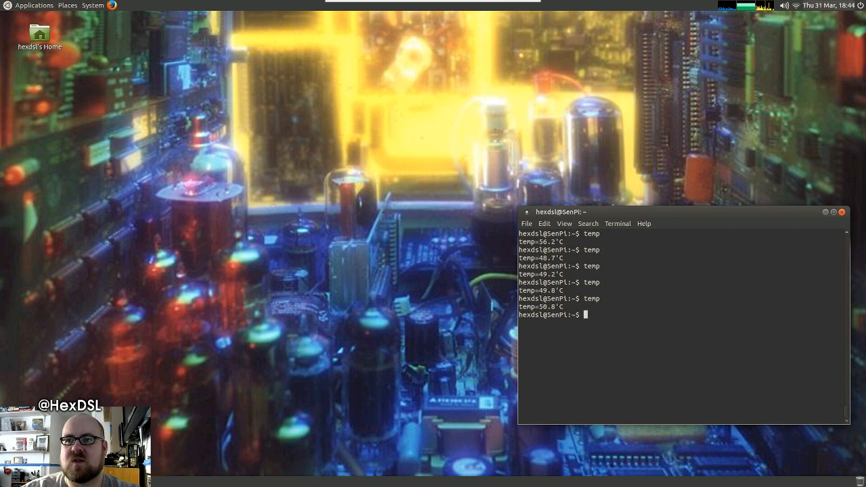
pyautogui.moveTo(790, 8)
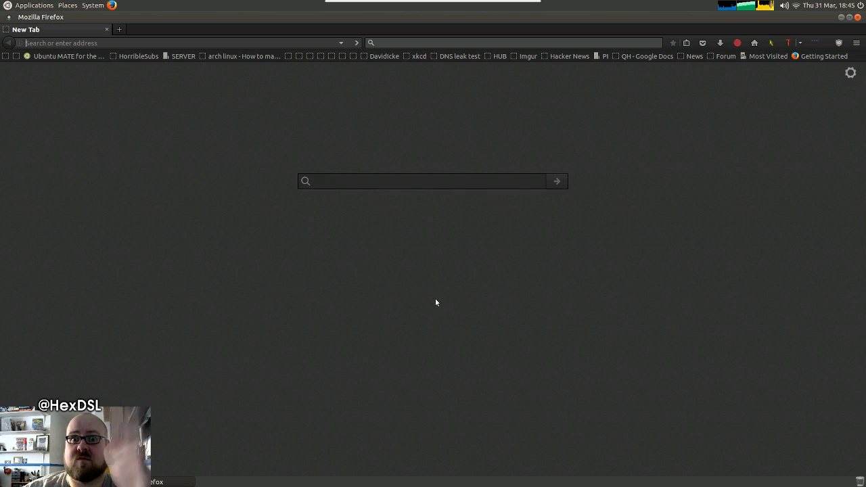
pyautogui.moveTo(278, 139)
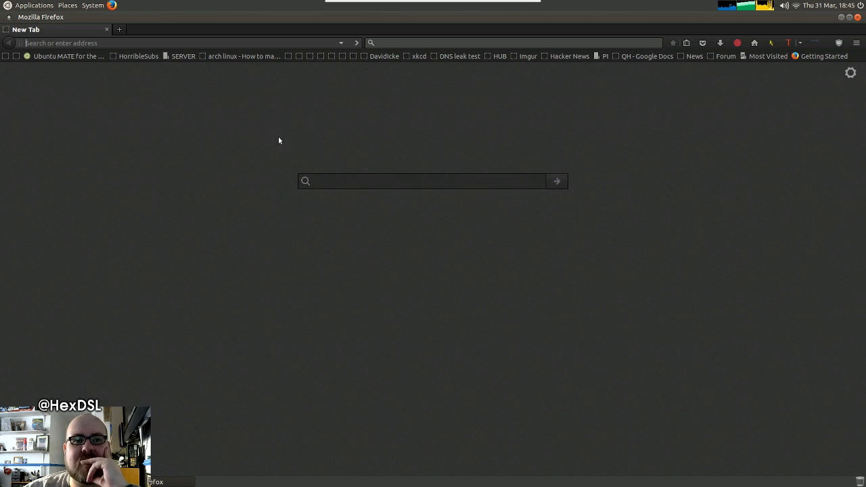
pyautogui.moveTo(412, 57)
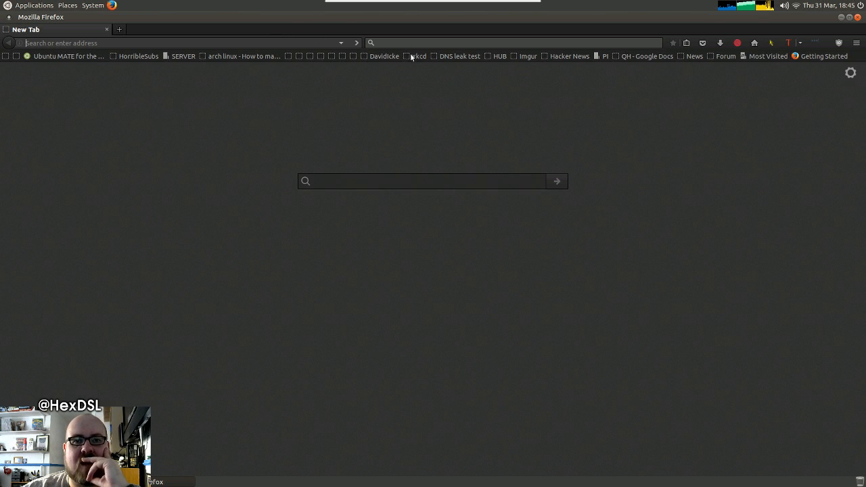
pyautogui.moveTo(452, 274)
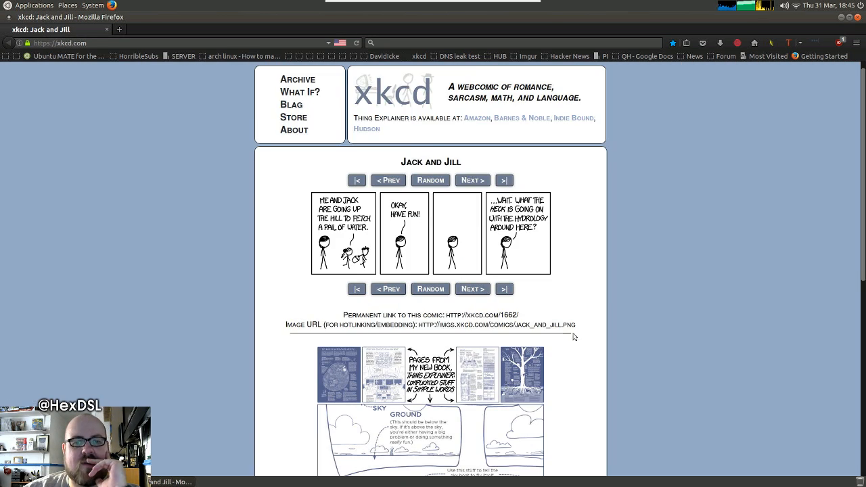
pyautogui.scroll(-3)
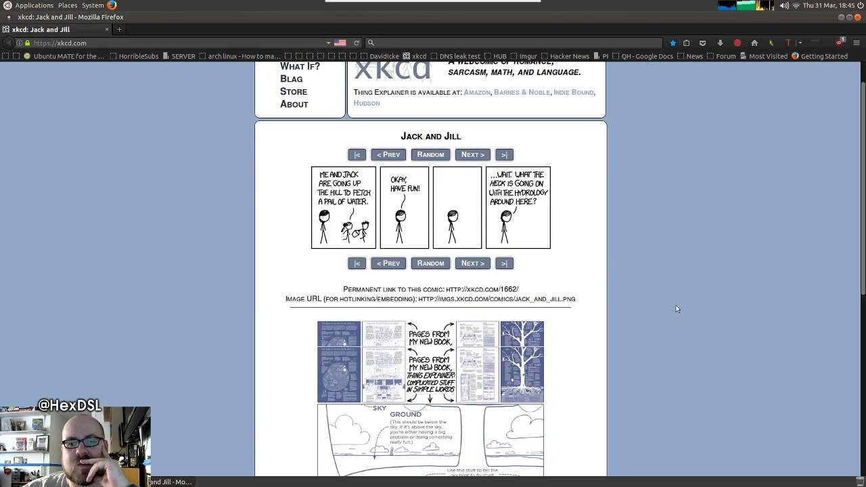
pyautogui.scroll(-3)
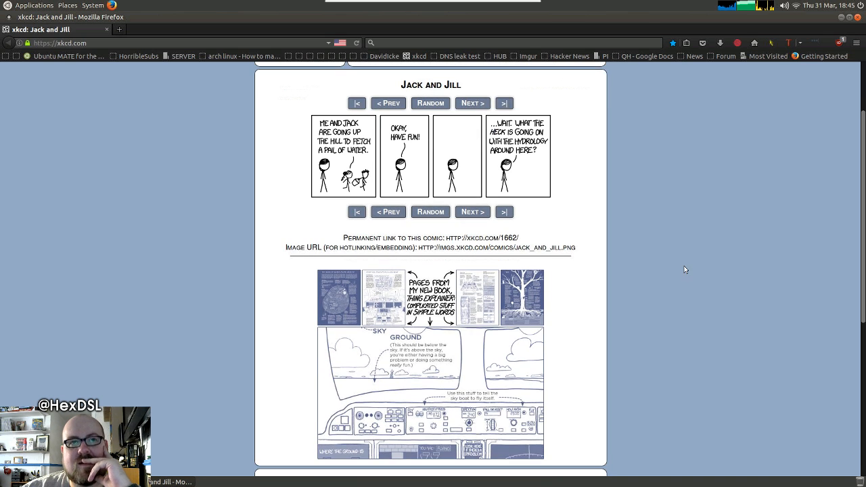
pyautogui.scroll(-3)
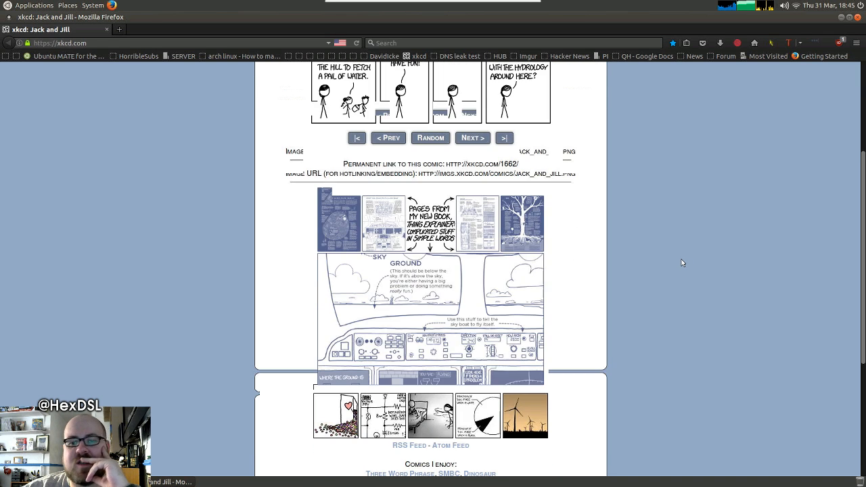
pyautogui.scroll(-3)
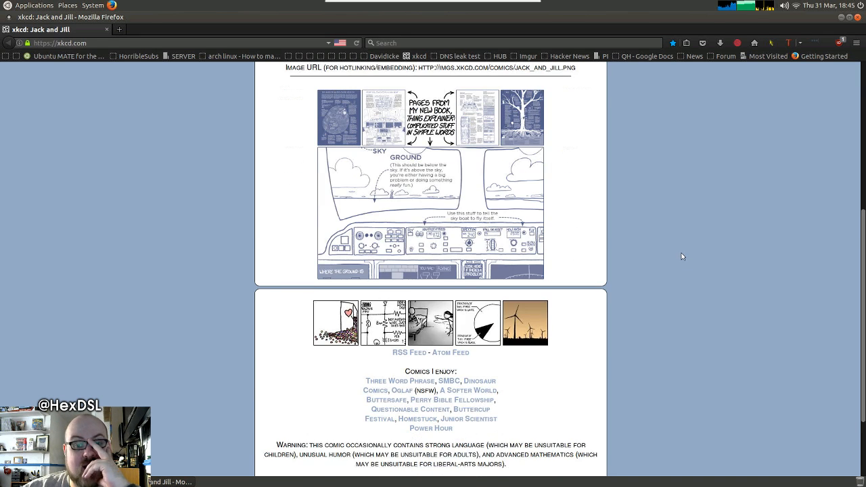
pyautogui.scroll(-3)
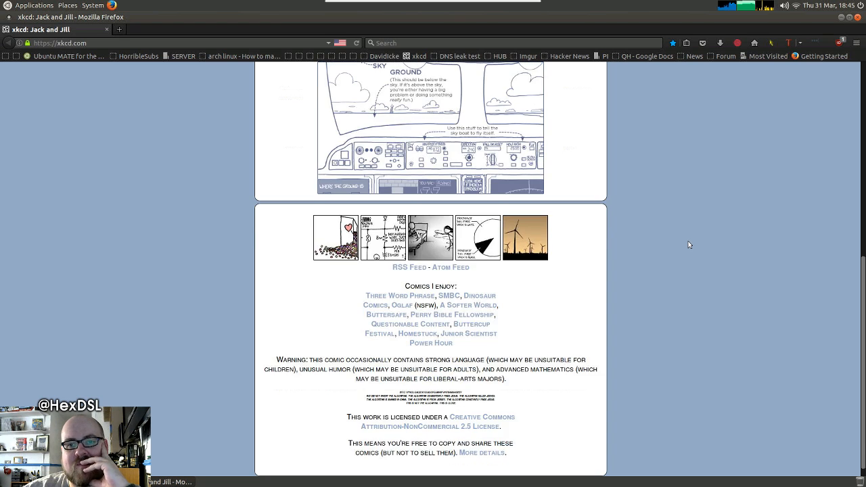
pyautogui.scroll(3)
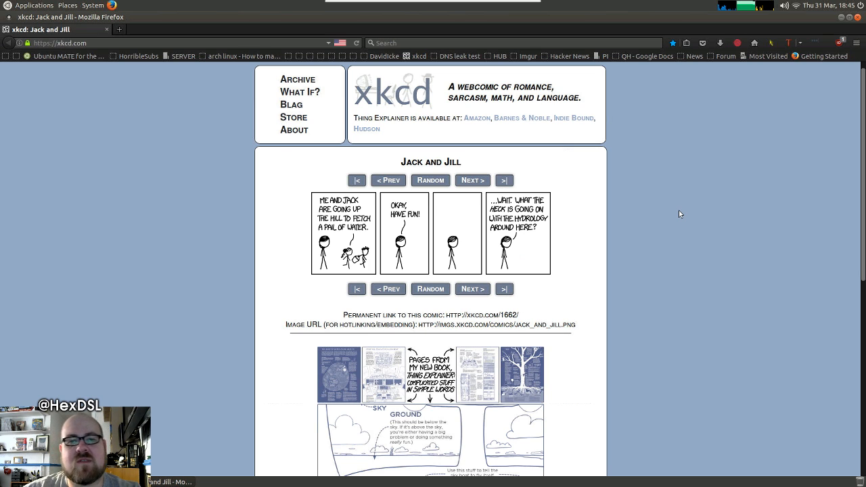
pyautogui.moveTo(422, 138)
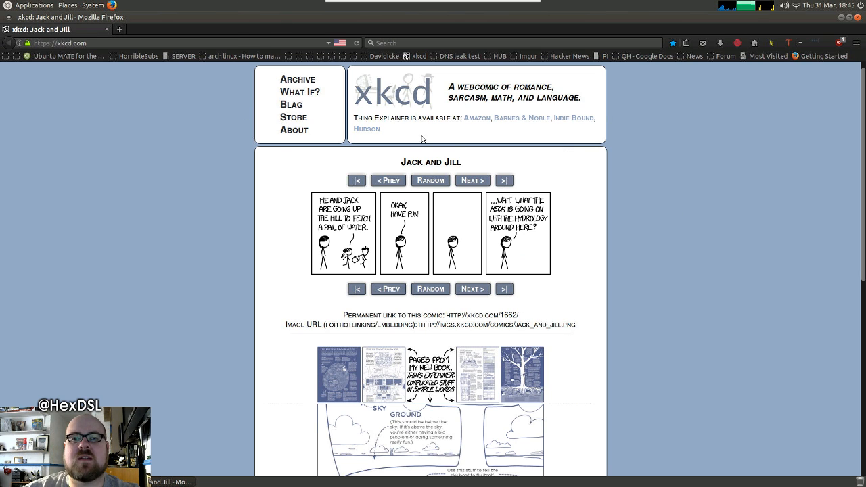
pyautogui.moveTo(664, 206)
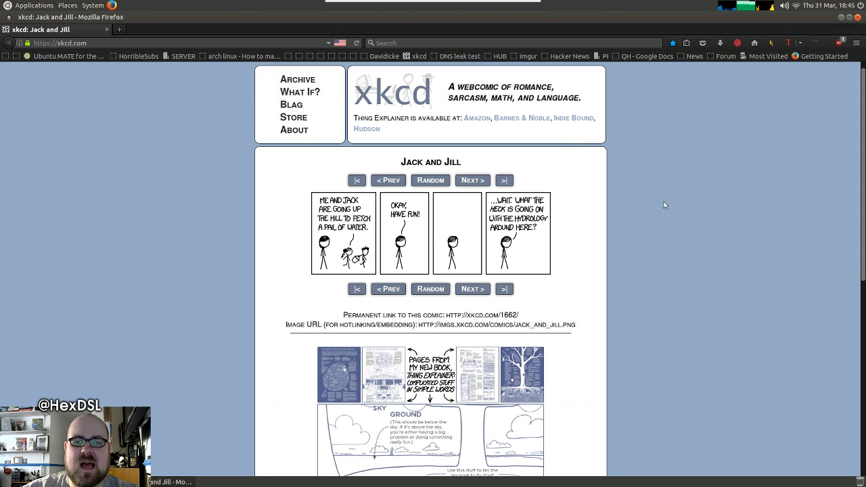
pyautogui.moveTo(595, 214)
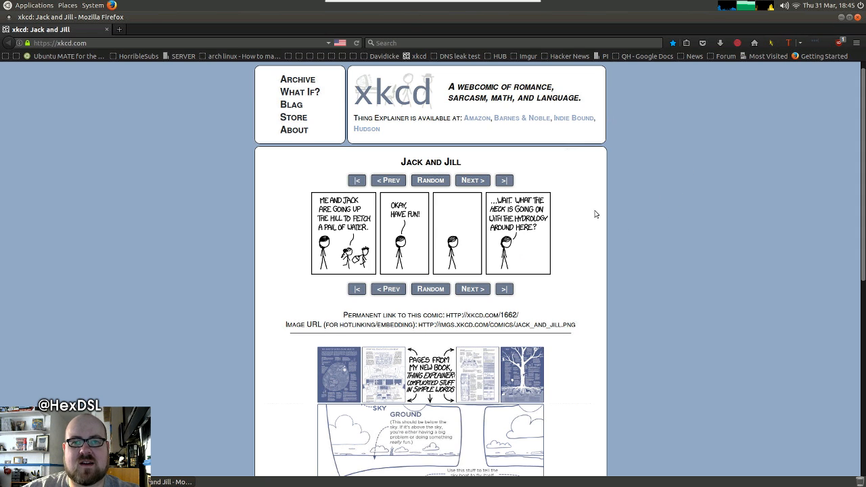
pyautogui.scroll(-3)
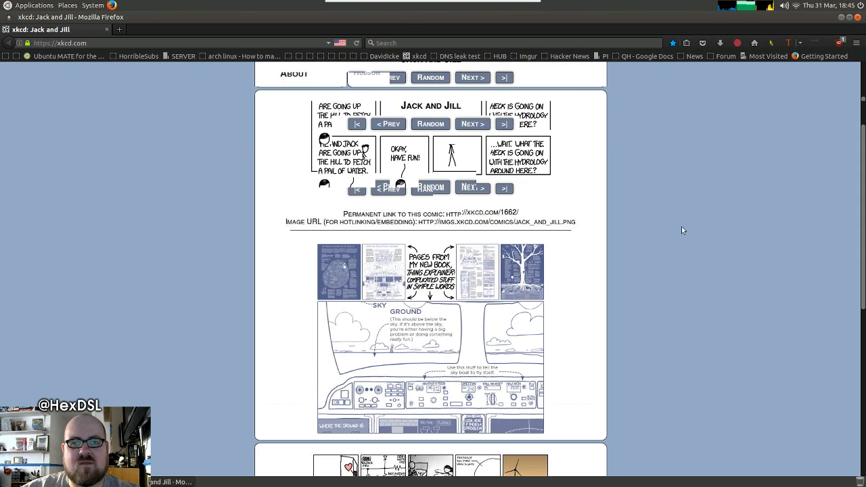
pyautogui.scroll(-3)
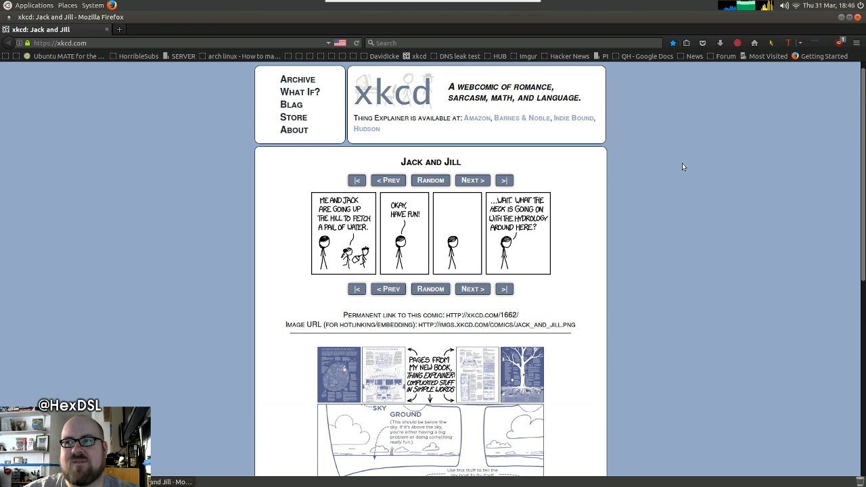
pyautogui.moveTo(746, 25)
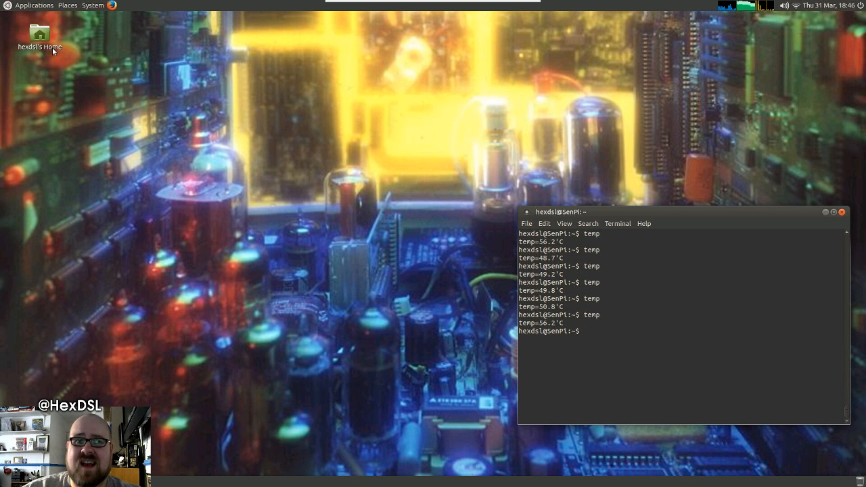
# Bring up the System menu on the Pi's top panel
pyautogui.click(92, 5)
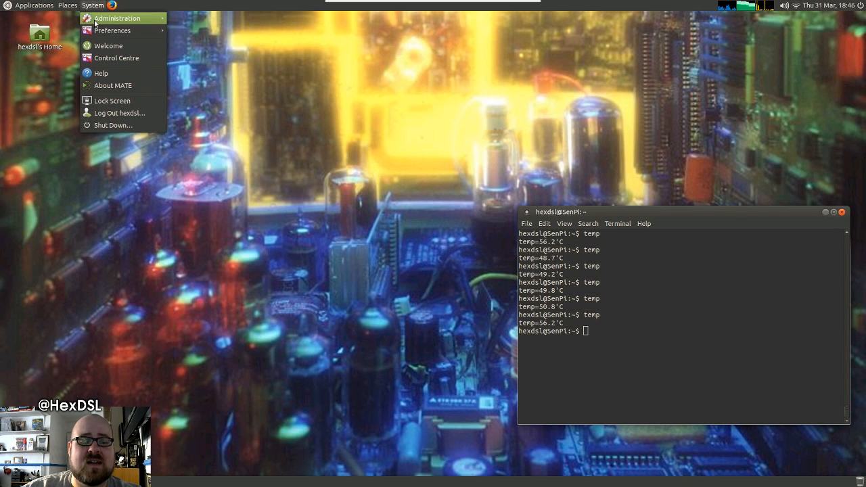
pyautogui.moveTo(129, 19)
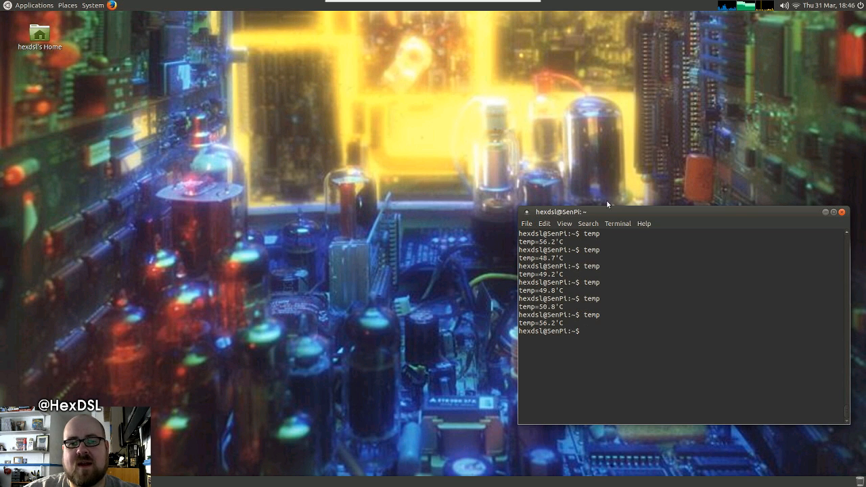
pyautogui.moveTo(673, 151)
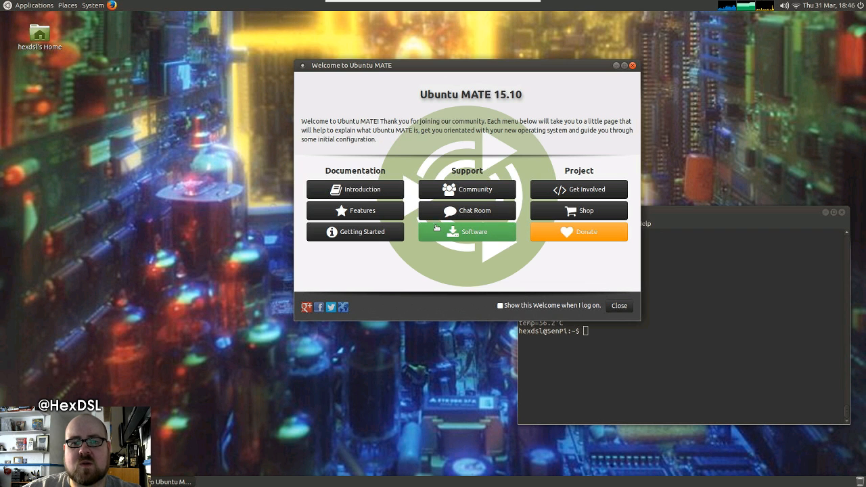
# Browse the Welcome guide's Software Boutique, starting with the Accessories category
pyautogui.click(466, 232)
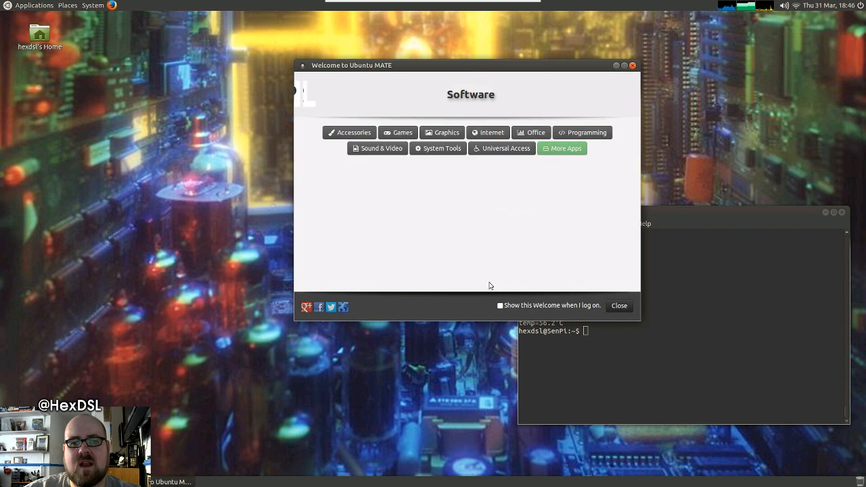
pyautogui.click(561, 147)
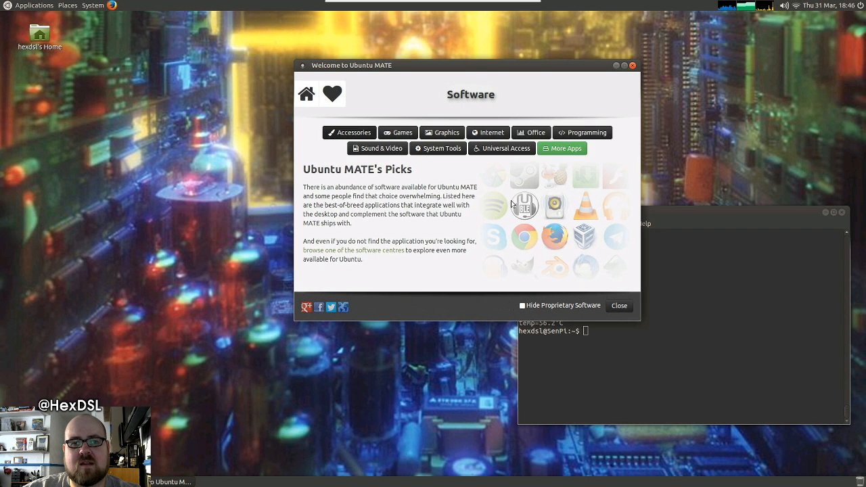
pyautogui.click(349, 133)
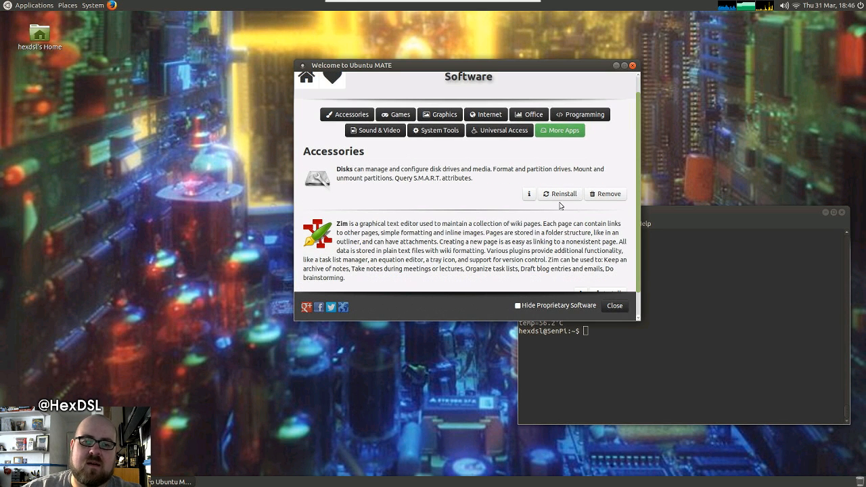
pyautogui.moveTo(538, 213)
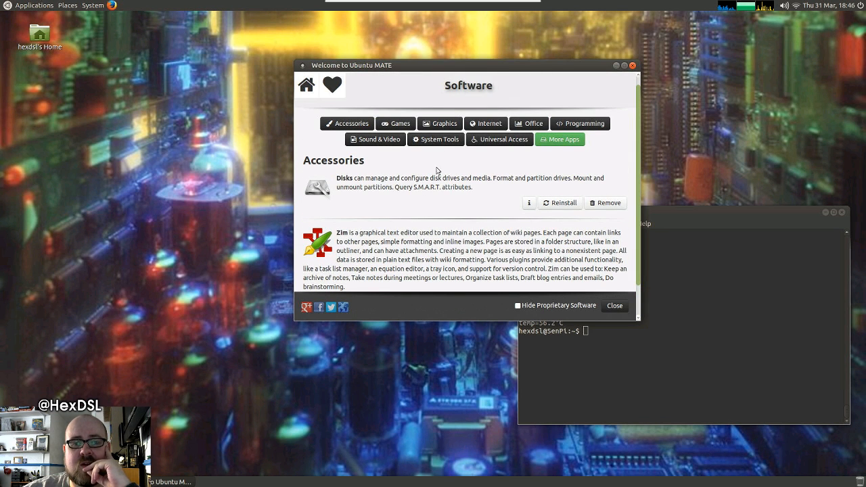
pyautogui.moveTo(459, 225)
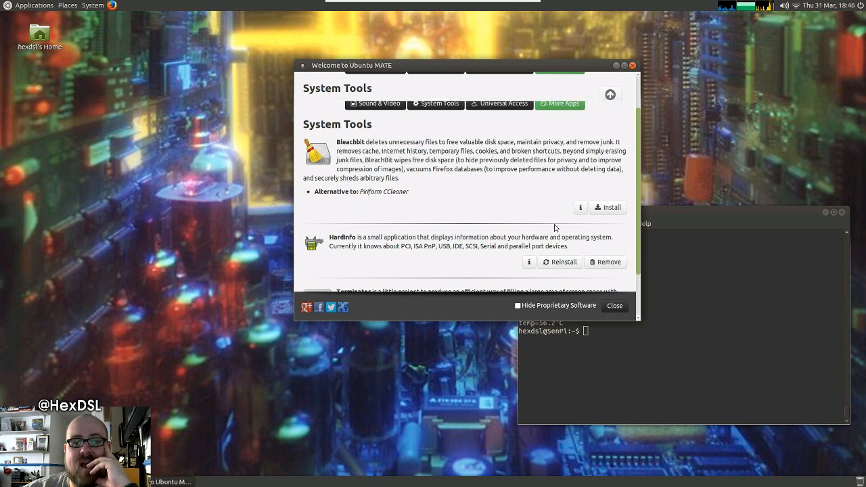
pyautogui.scroll(-3)
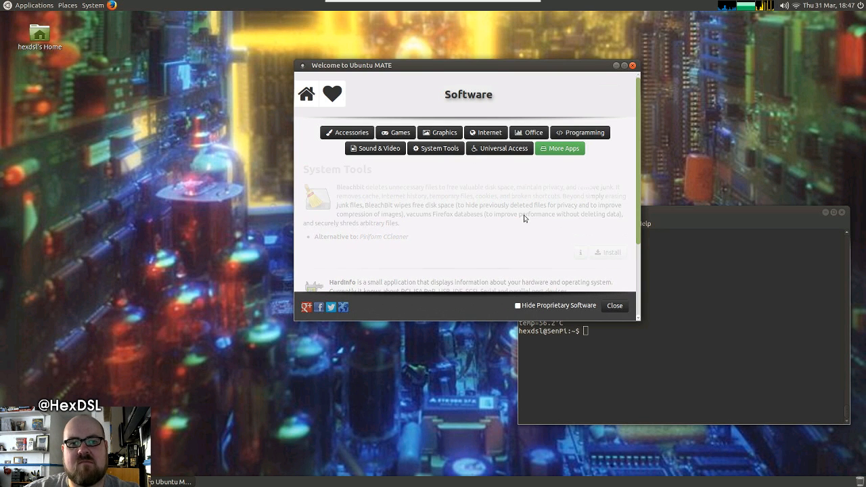
# Look through the Games software picks, then close the Welcome window
pyautogui.click(395, 133)
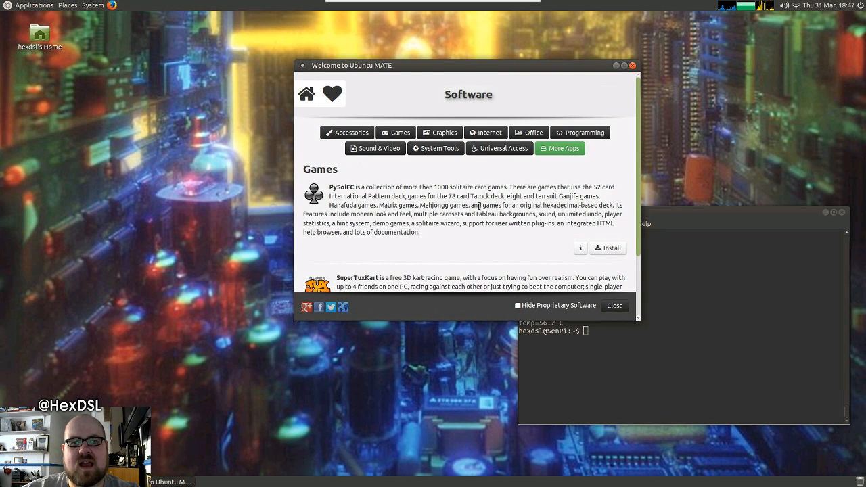
pyautogui.scroll(-3)
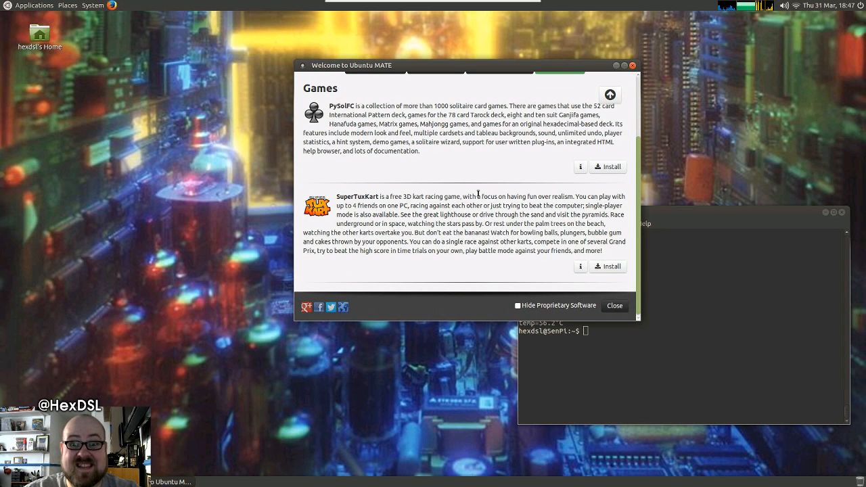
pyautogui.moveTo(512, 216)
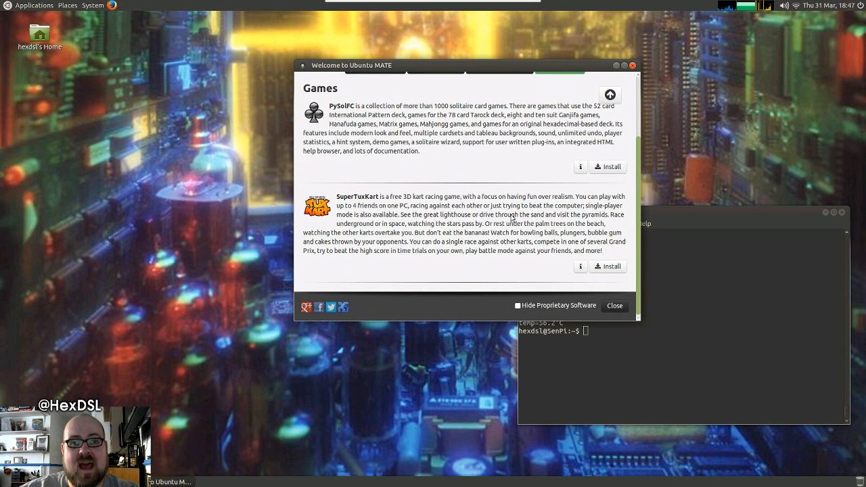
pyautogui.click(609, 95)
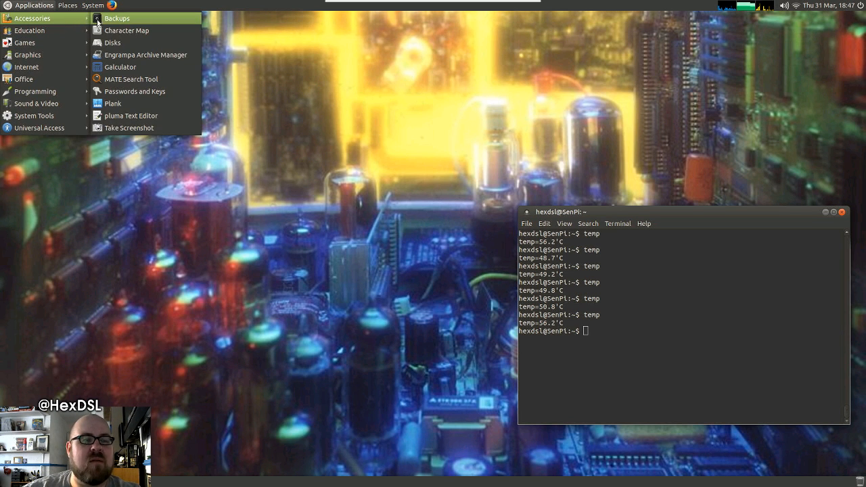
pyautogui.moveTo(52, 32)
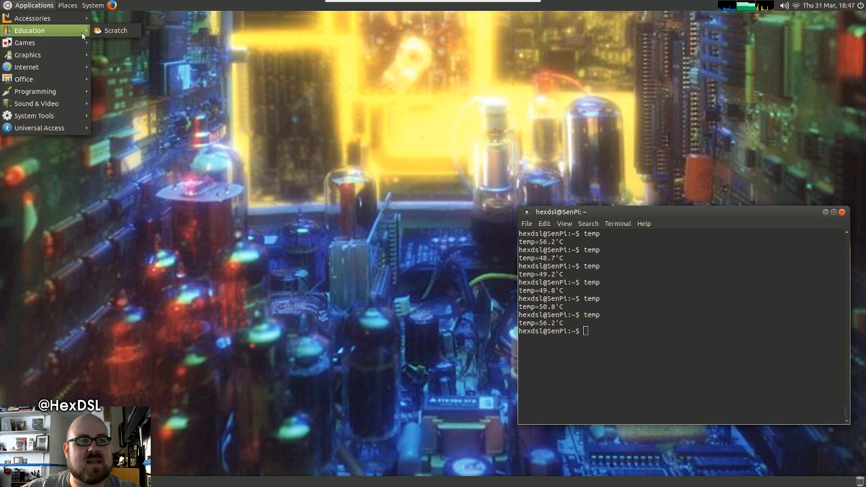
pyautogui.moveTo(36, 92)
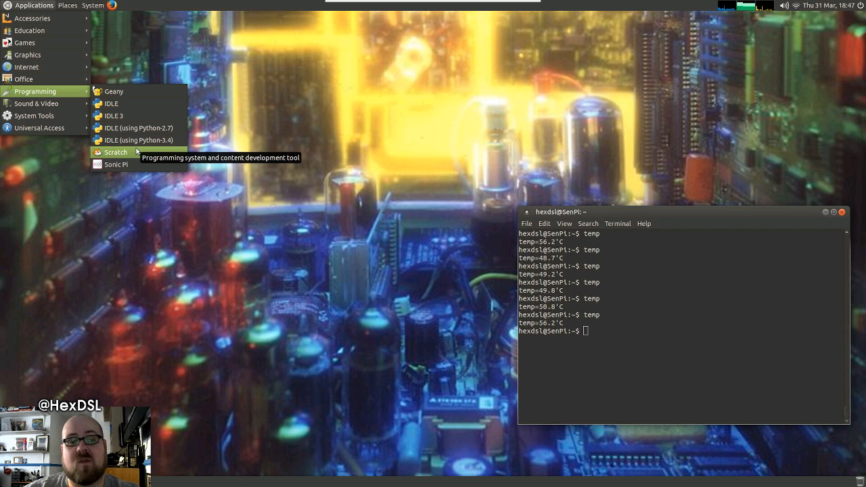
pyautogui.moveTo(138, 169)
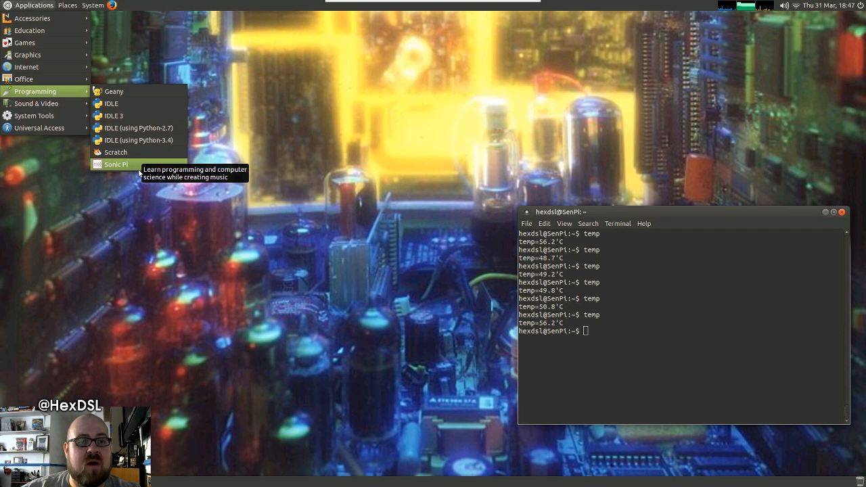
pyautogui.moveTo(113, 116)
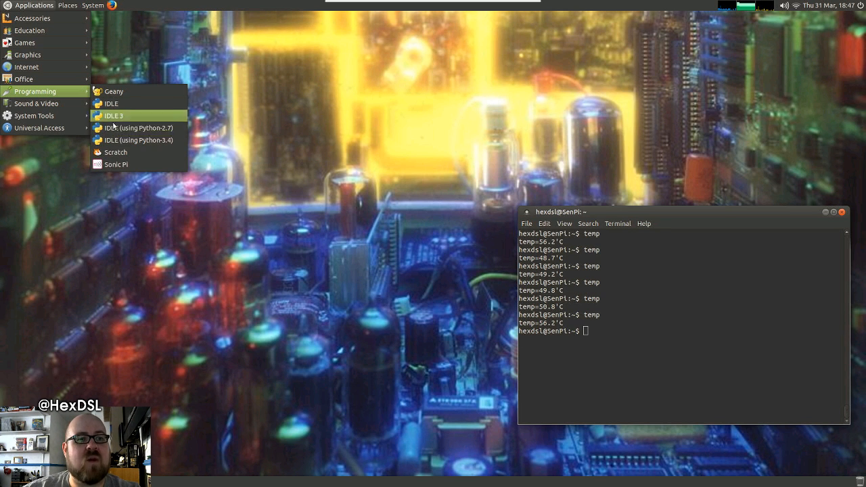
pyautogui.moveTo(24, 78)
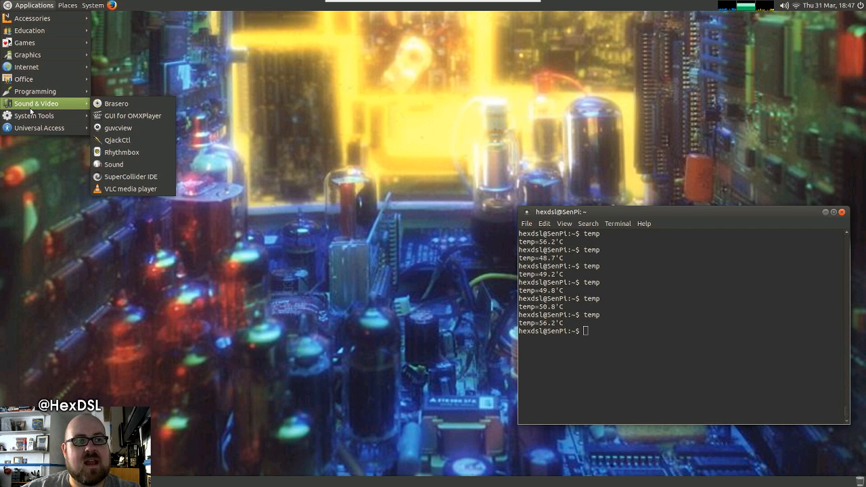
pyautogui.moveTo(39, 127)
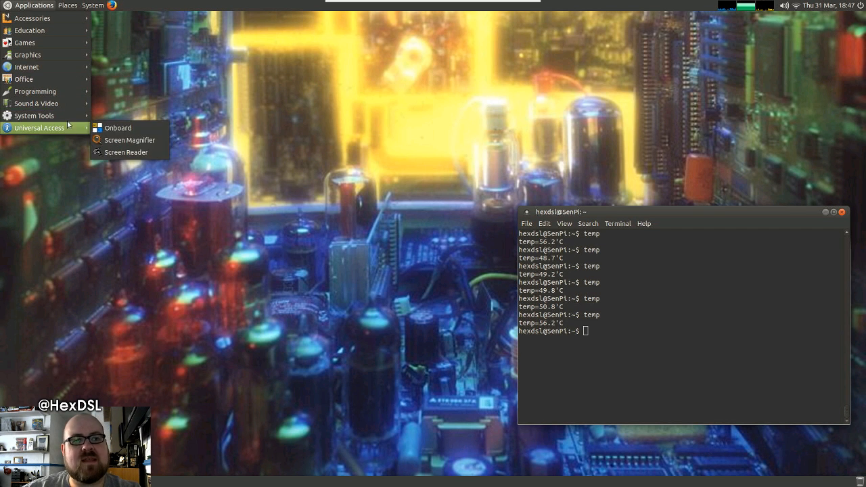
pyautogui.moveTo(30, 116)
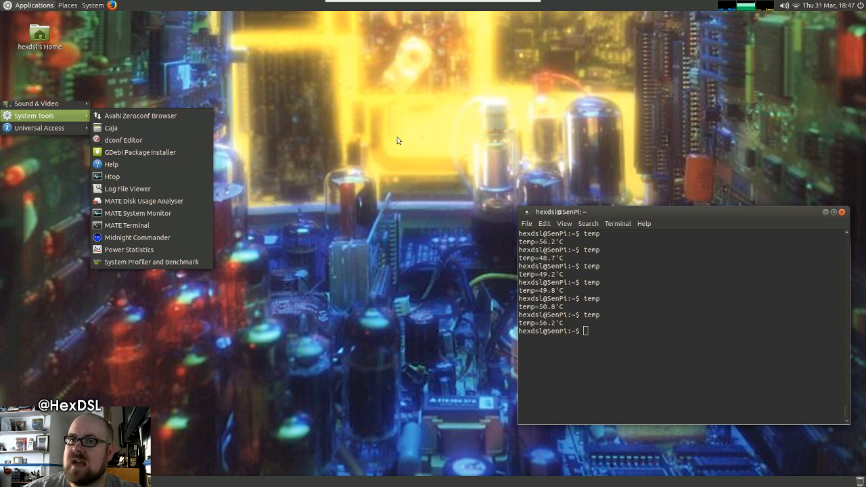
pyautogui.click(392, 127)
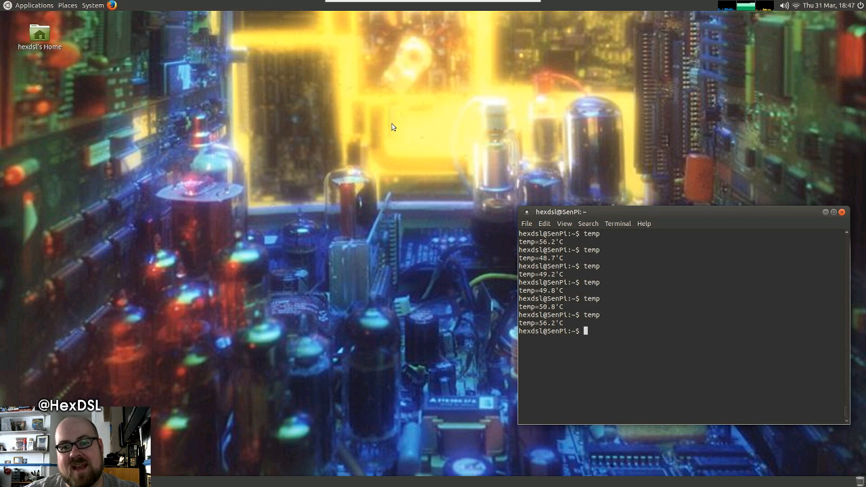
pyautogui.moveTo(506, 318)
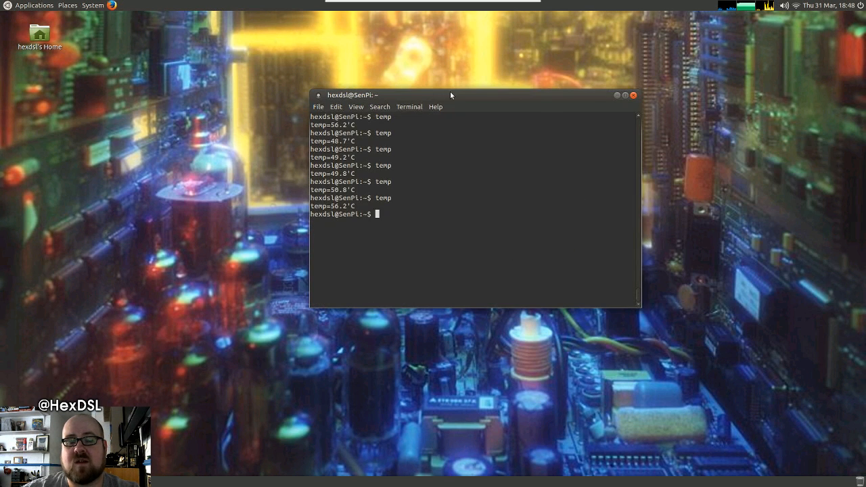
pyautogui.moveTo(457, 113)
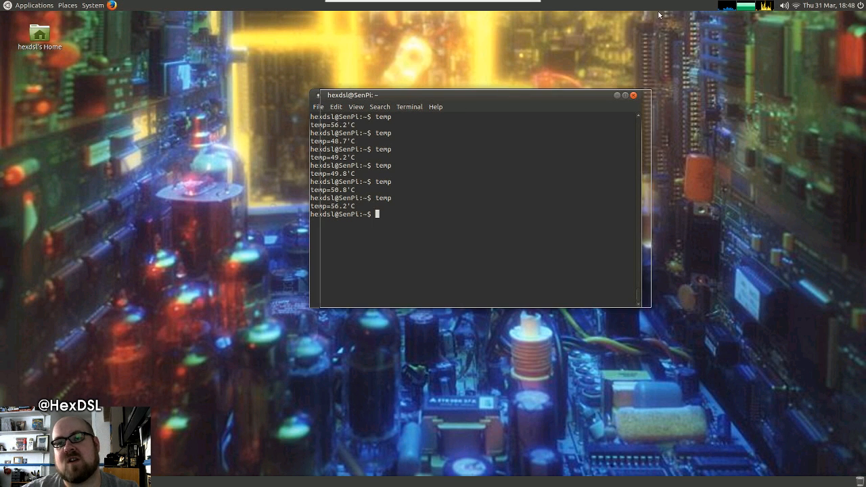
# Reposition the terminal window on the desktop, then close it
pyautogui.moveTo(481, 94); pyautogui.dragTo(691, 23)
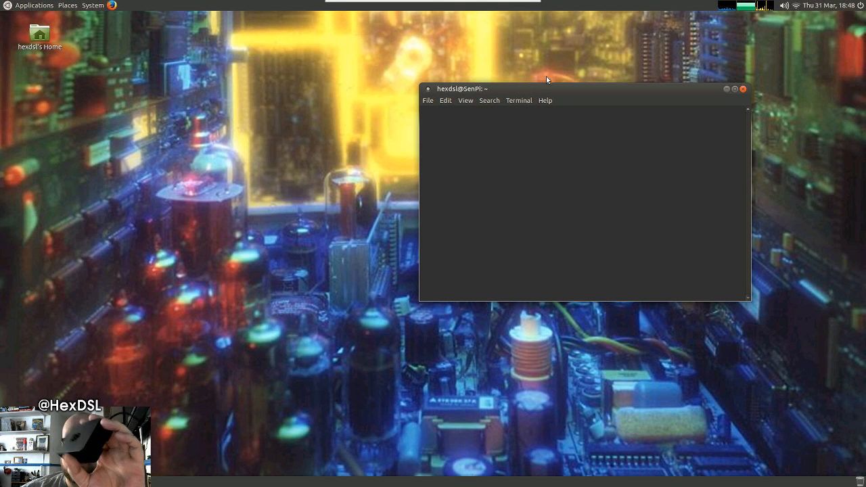
pyautogui.moveTo(557, 77)
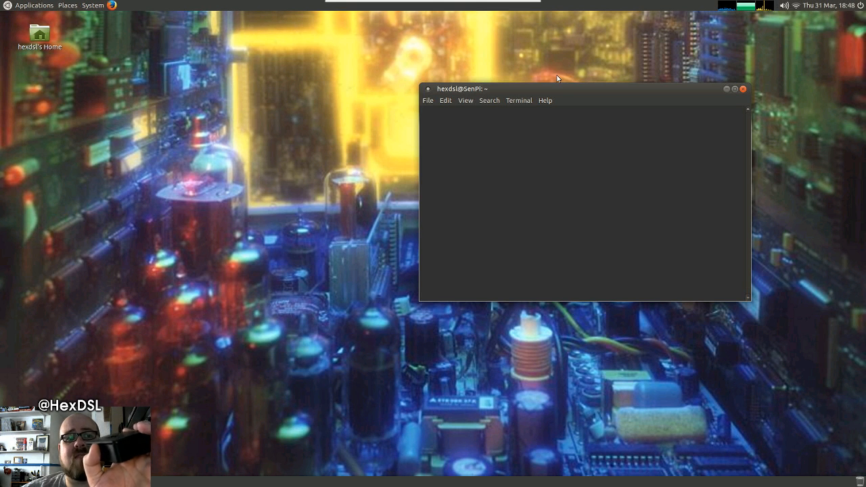
pyautogui.moveTo(560, 6)
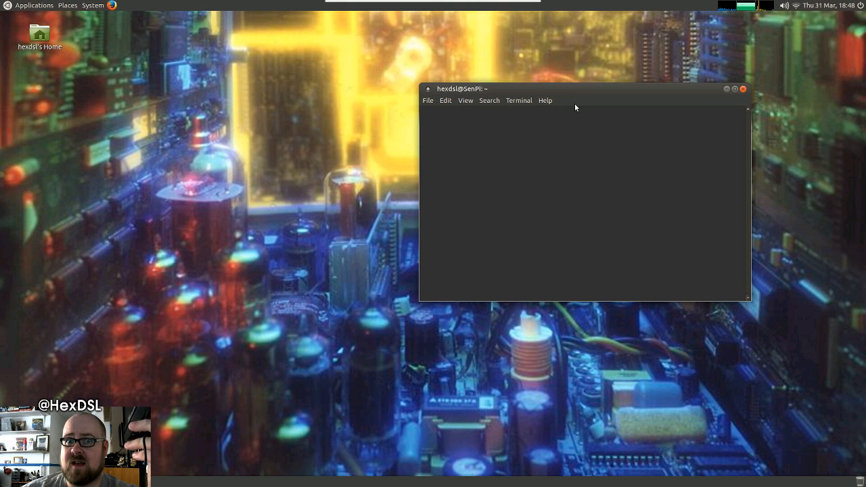
pyautogui.moveTo(589, 67)
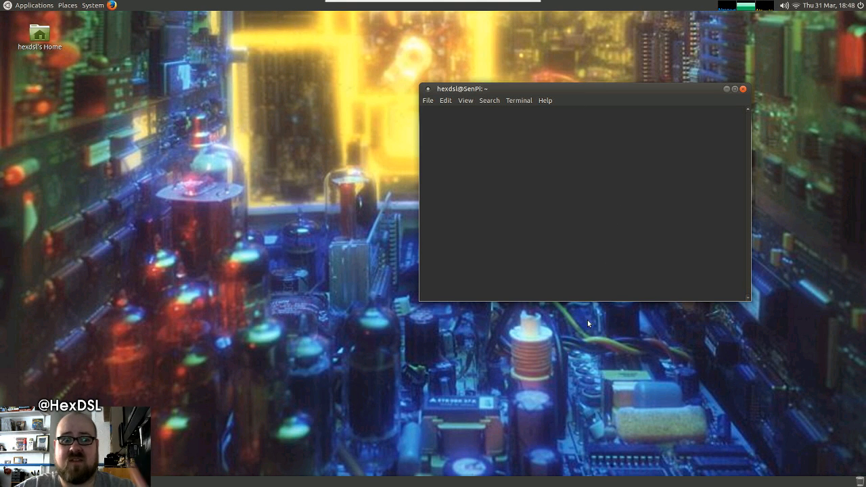
pyautogui.moveTo(549, 357)
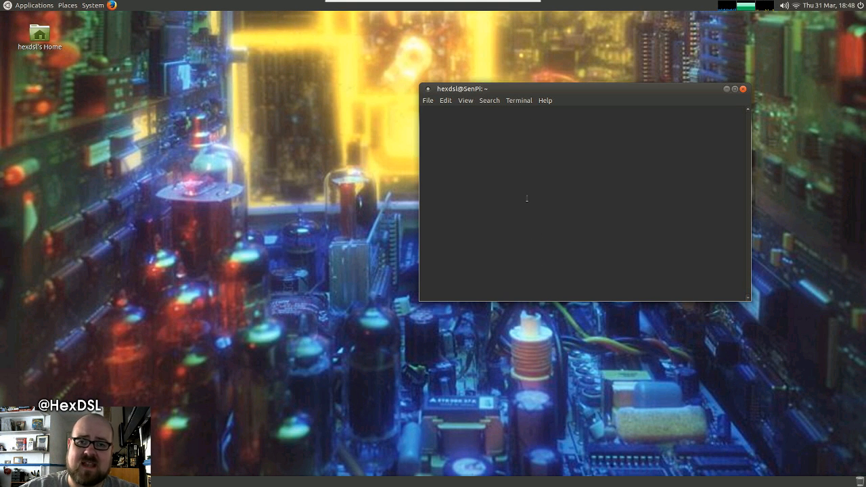
pyautogui.click(742, 89)
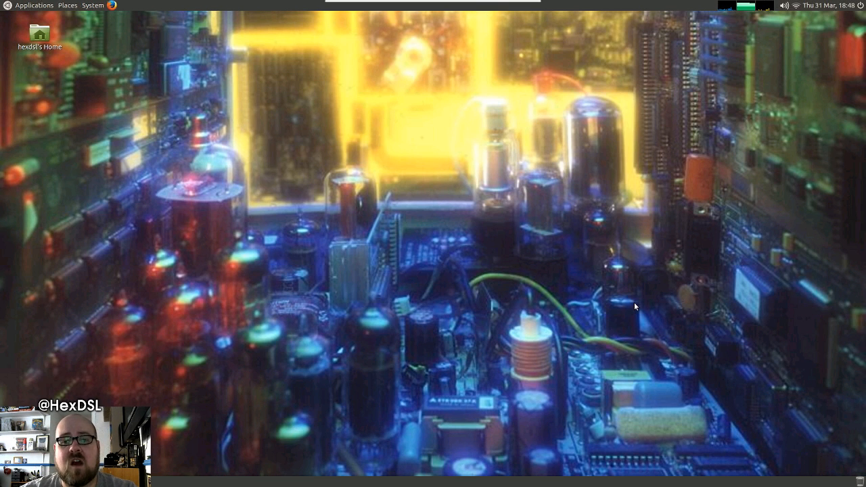
pyautogui.moveTo(657, 365)
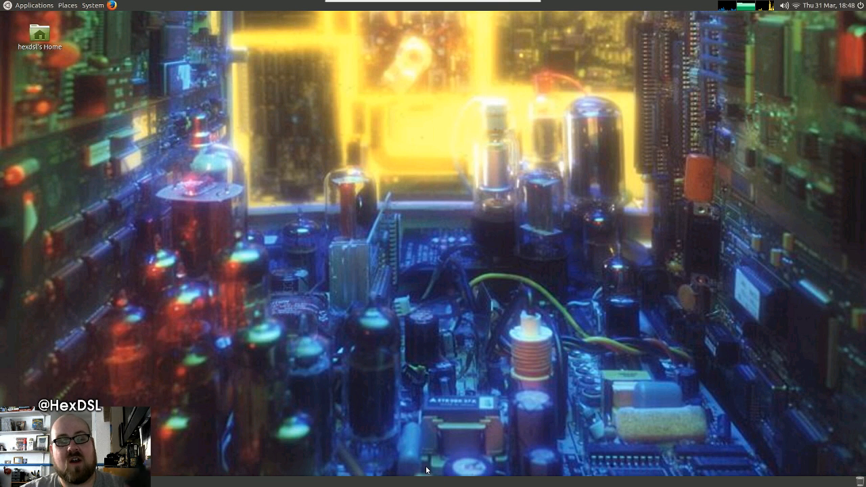
pyautogui.moveTo(732, 200)
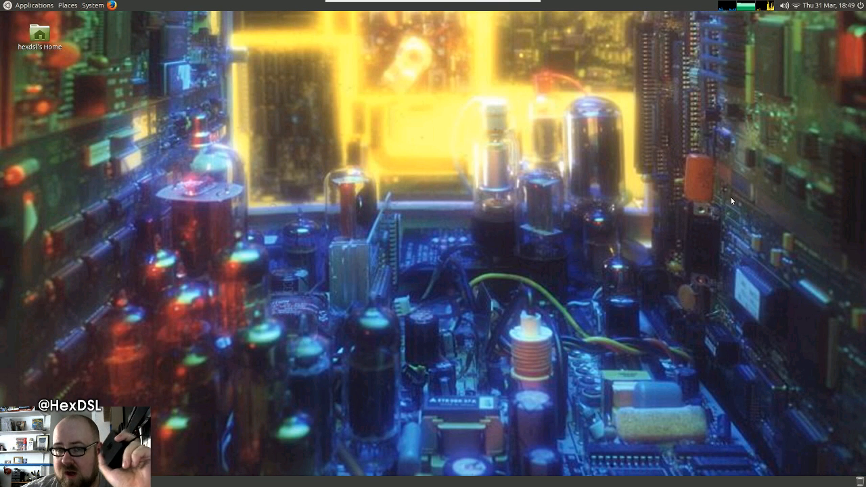
pyautogui.moveTo(726, 213)
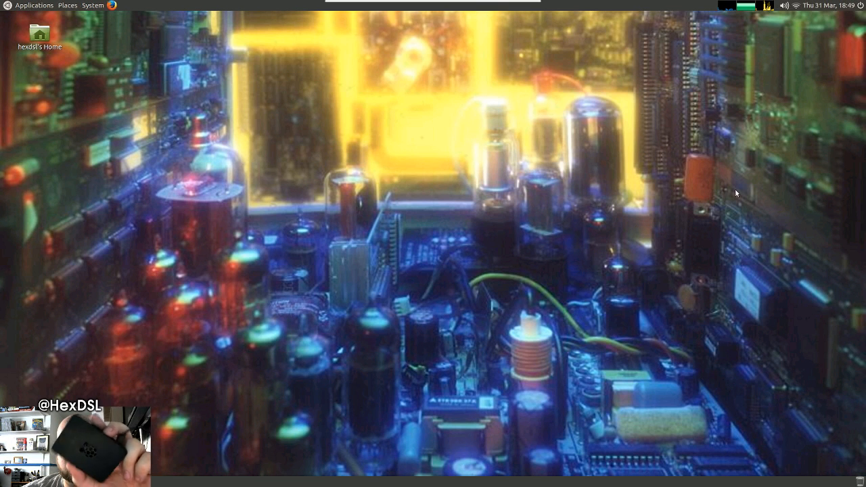
pyautogui.moveTo(730, 205)
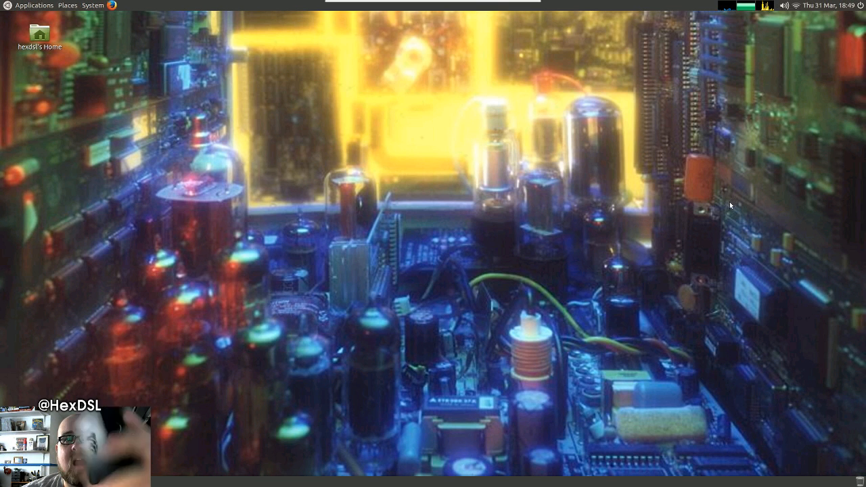
pyautogui.moveTo(740, 192)
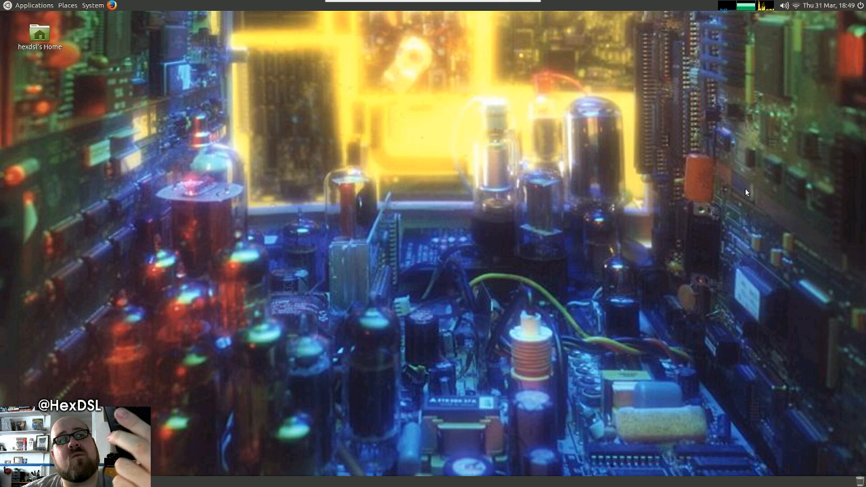
pyautogui.moveTo(729, 202)
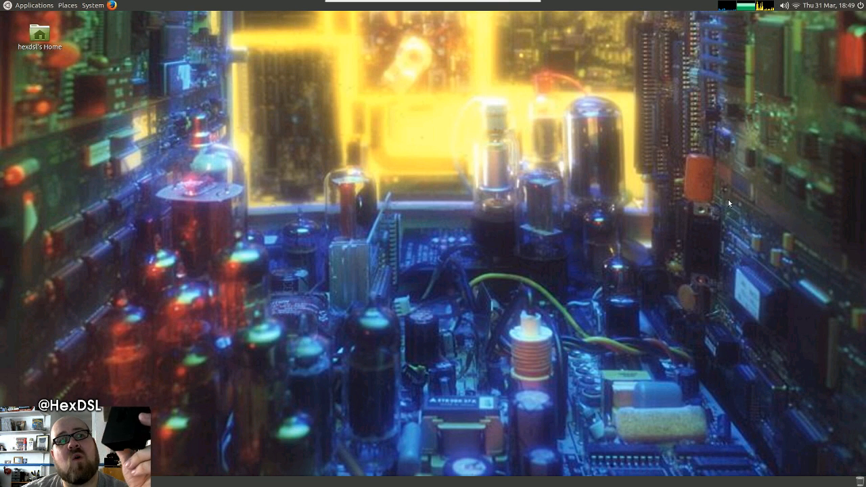
pyautogui.moveTo(493, 434)
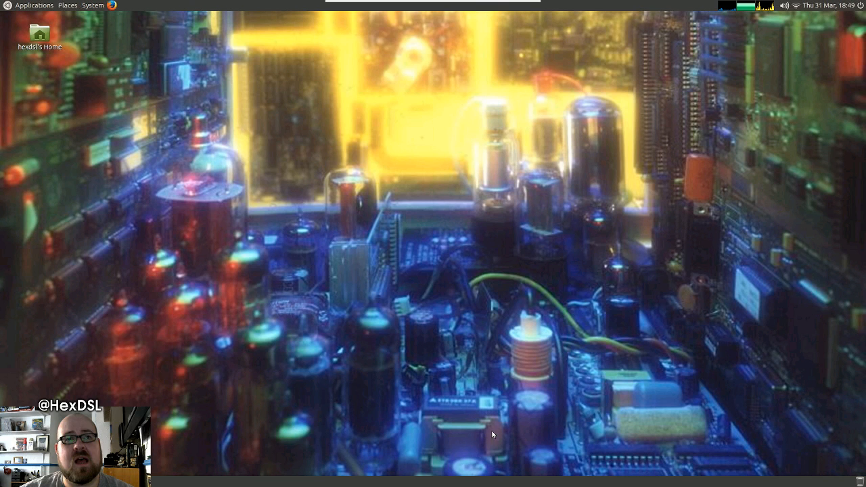